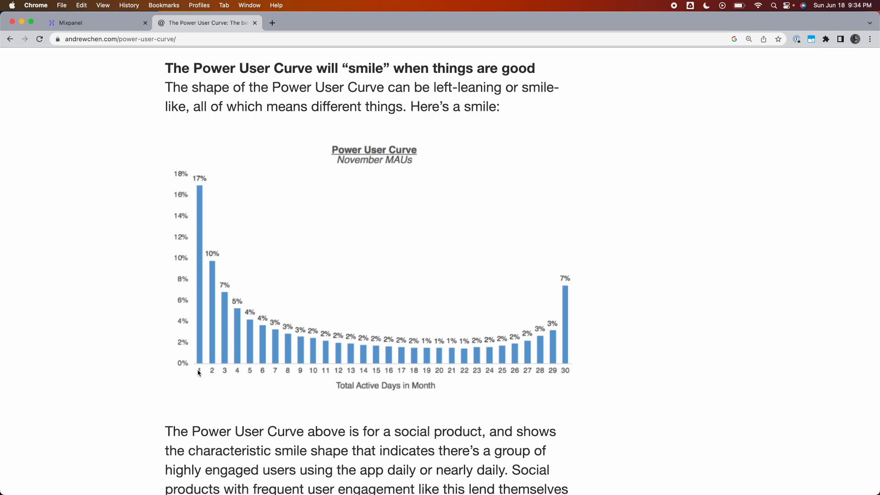
mouse_move(210, 375)
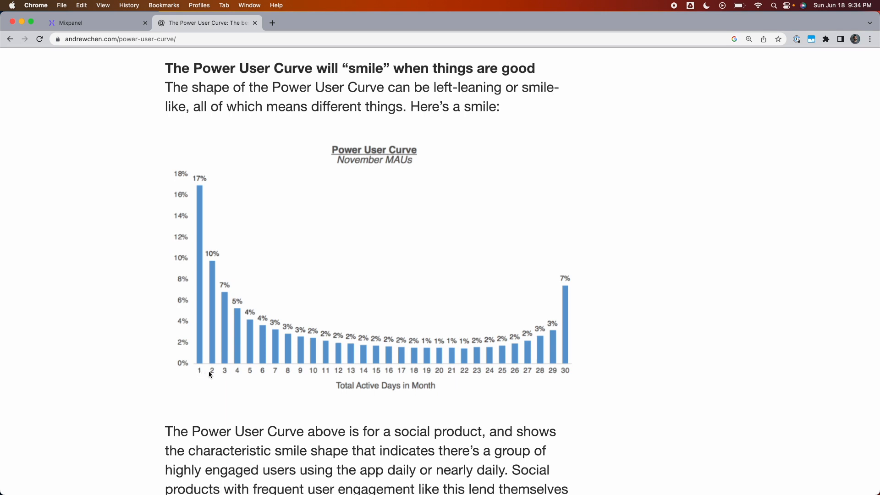
mouse_move(518, 363)
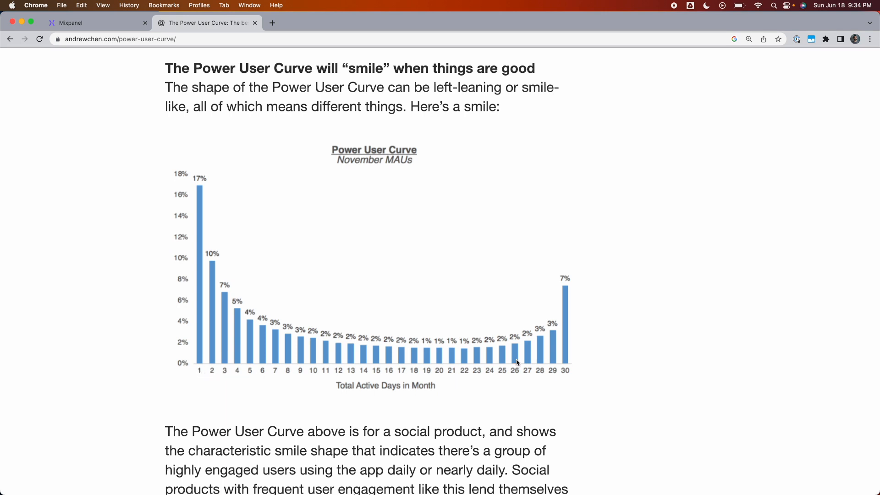
mouse_move(568, 373)
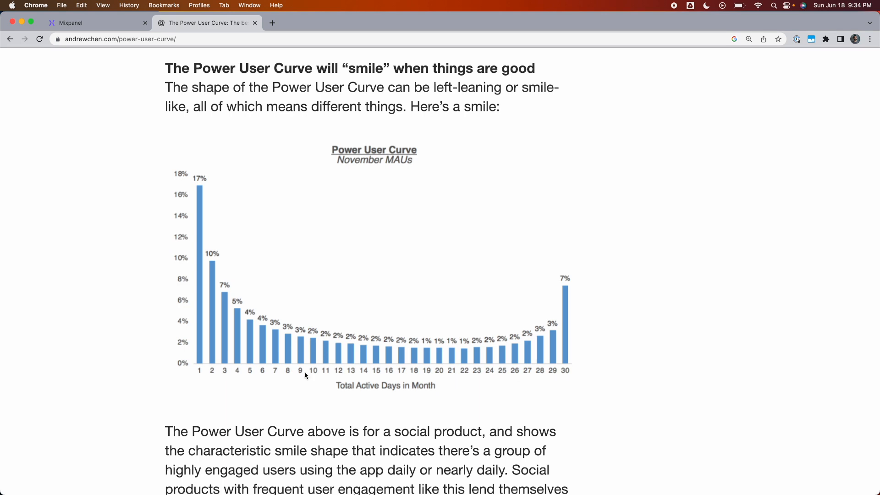
mouse_move(207, 368)
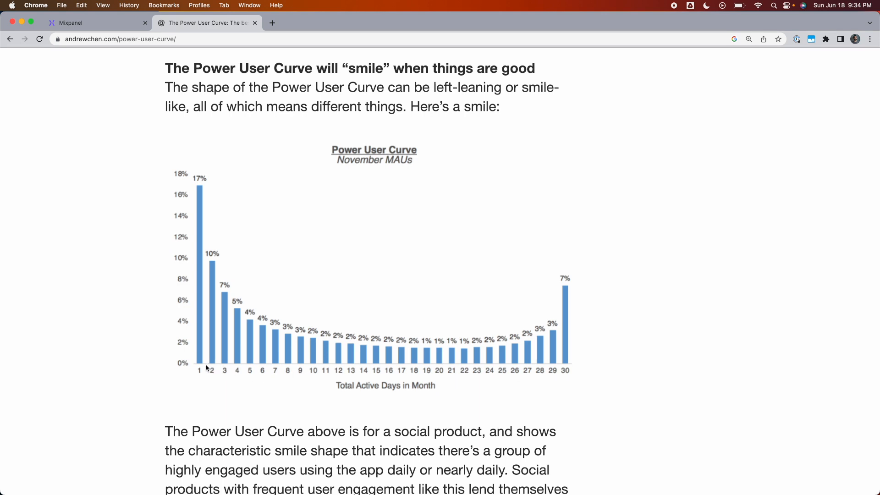
mouse_move(273, 372)
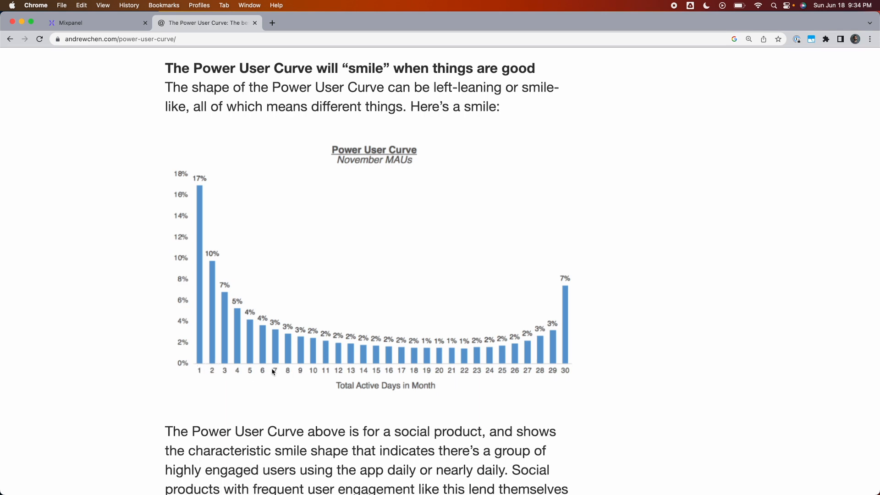
mouse_move(507, 367)
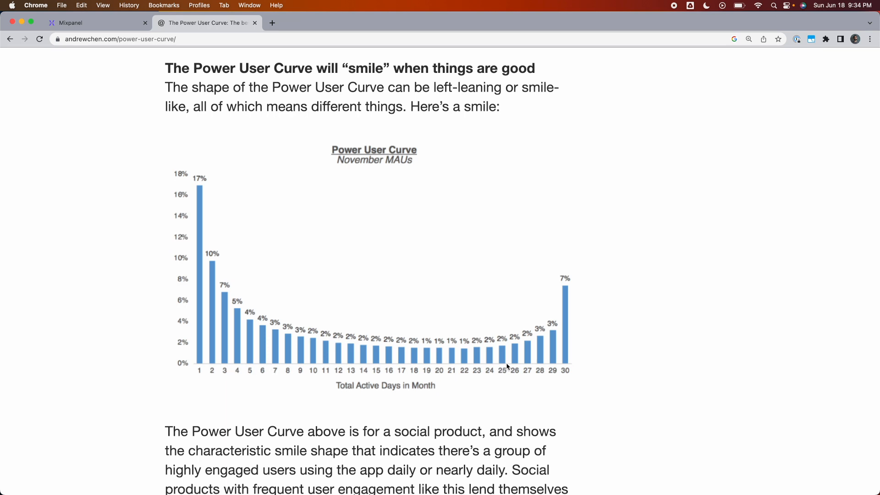
mouse_move(585, 337)
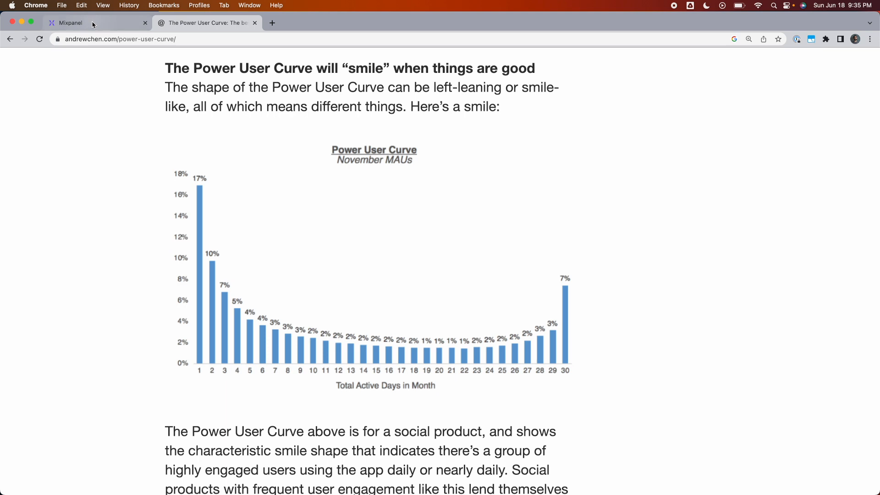
Return to Mixpanel and explore the E-Commerce demo from the project menu's Sample Datasets
left_click(70, 23)
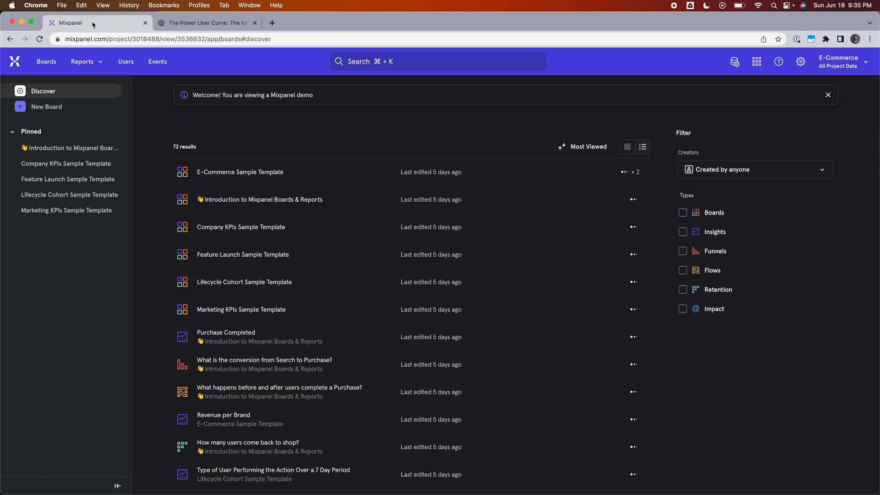
mouse_move(436, 137)
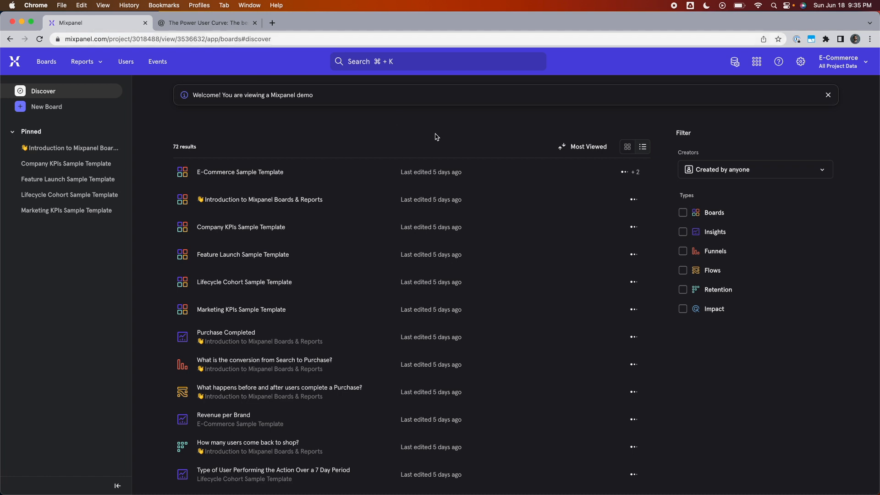
mouse_move(633, 183)
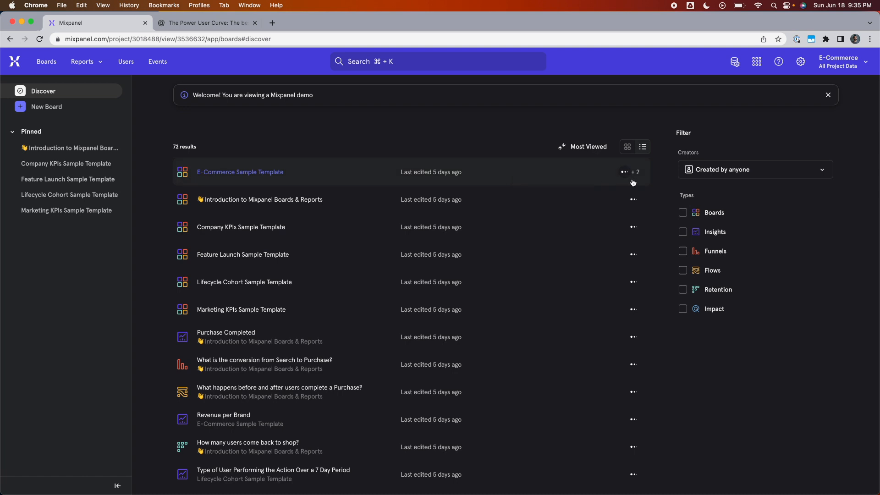
mouse_move(793, 89)
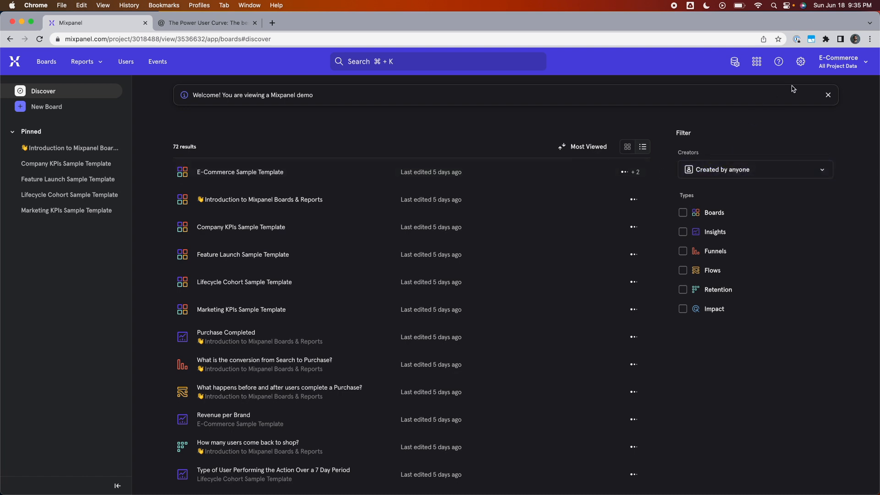
left_click(842, 61)
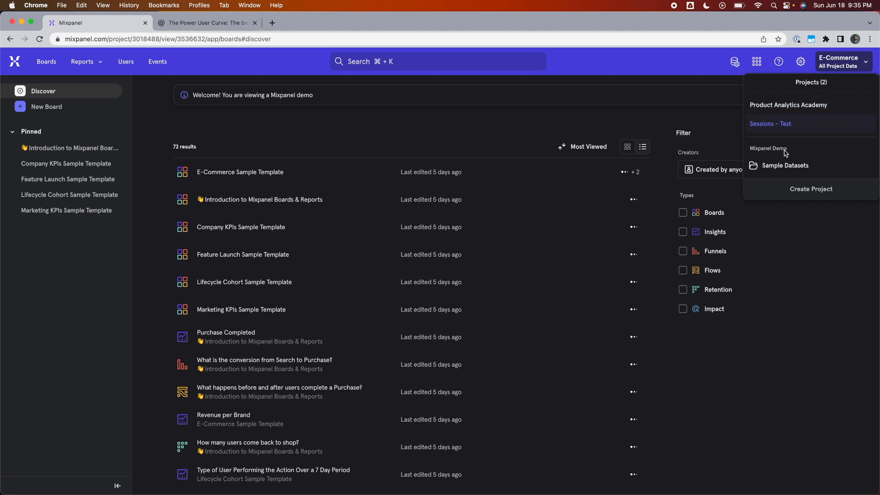
left_click(785, 165)
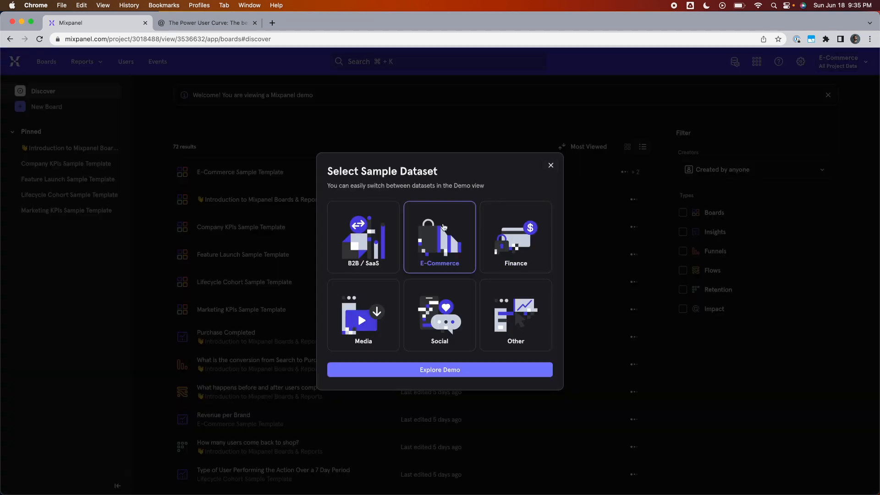
left_click(440, 370)
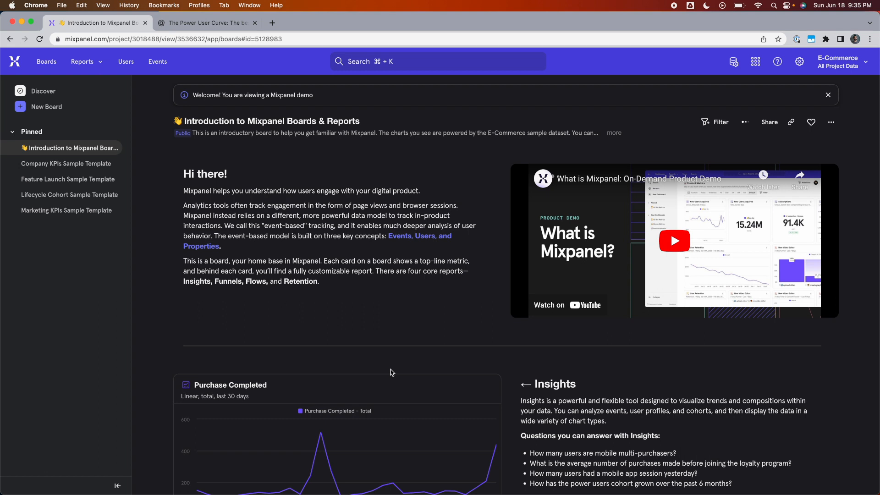
mouse_move(235, 244)
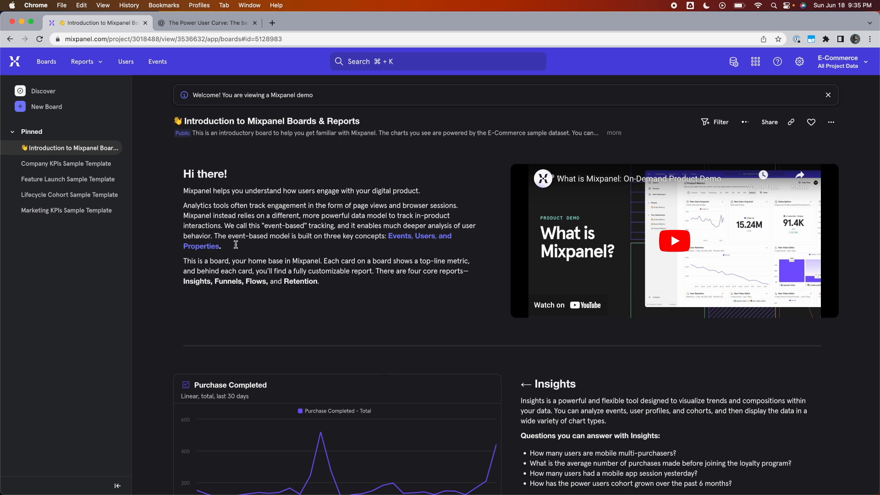
Create a new Retention report and switch its analysis type to Frequency
left_click(82, 61)
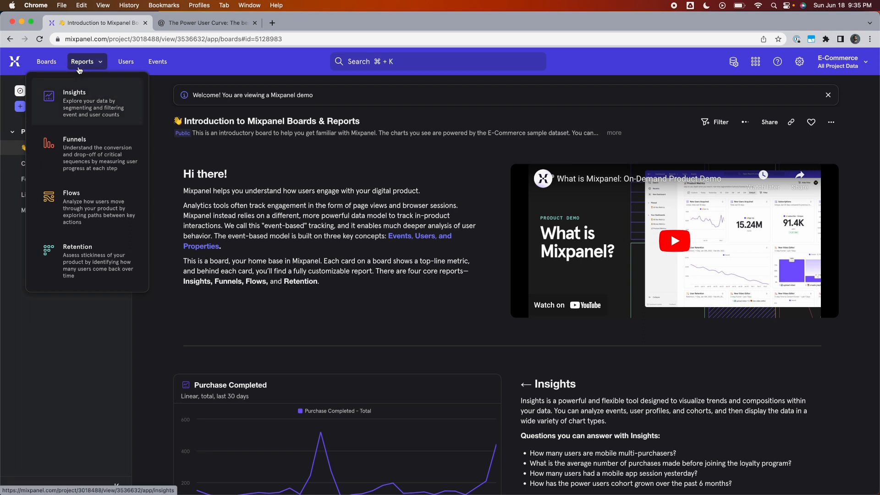
left_click(78, 261)
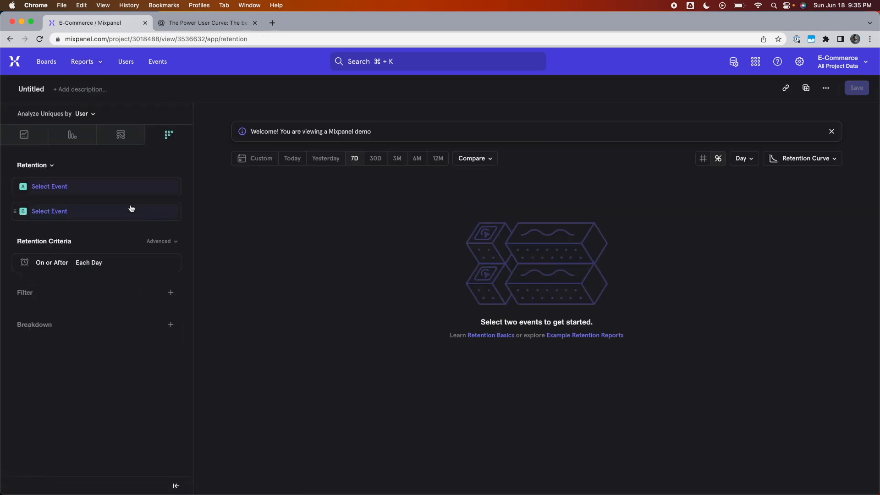
mouse_move(35, 165)
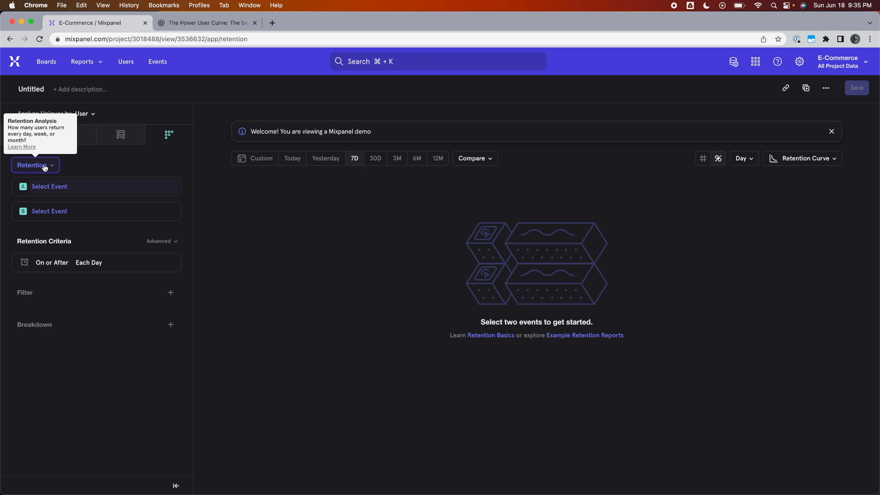
left_click(32, 165)
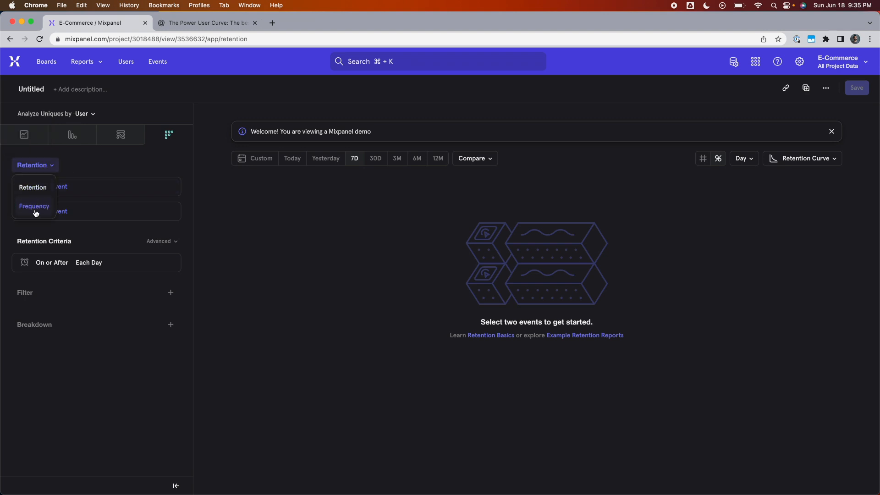
left_click(33, 206)
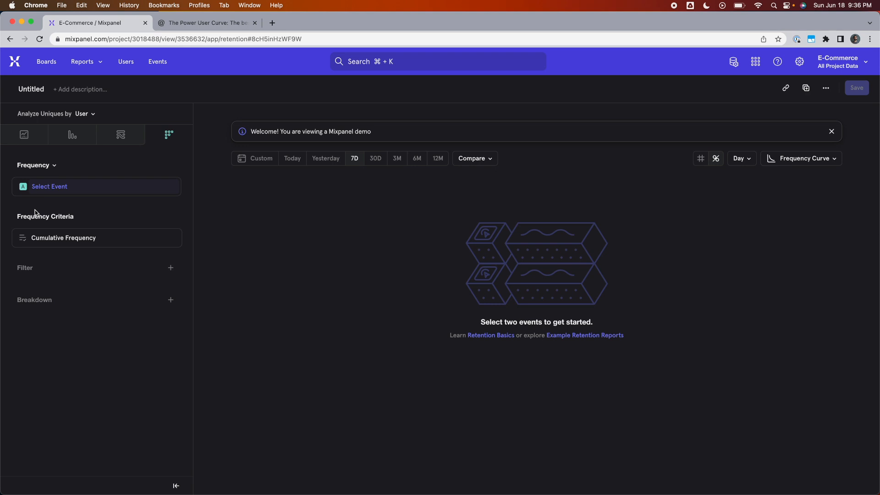
Analyze the Products Searched event over the last six months
left_click(49, 187)
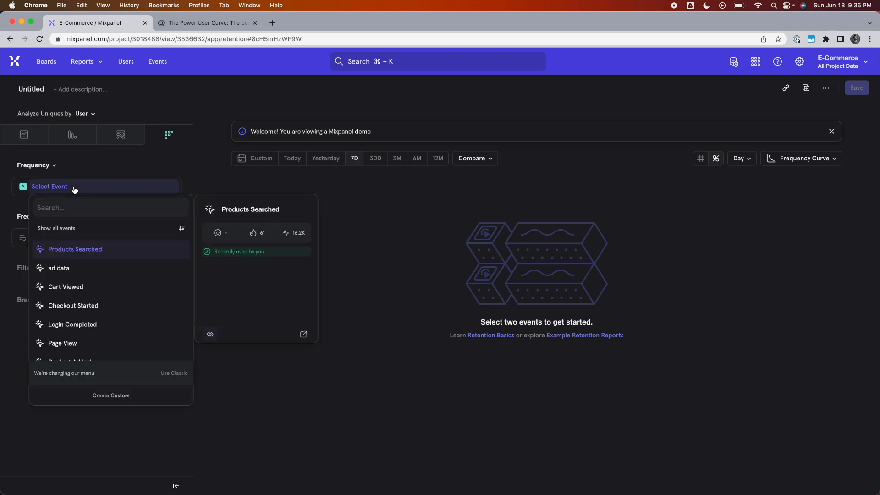
left_click(75, 249)
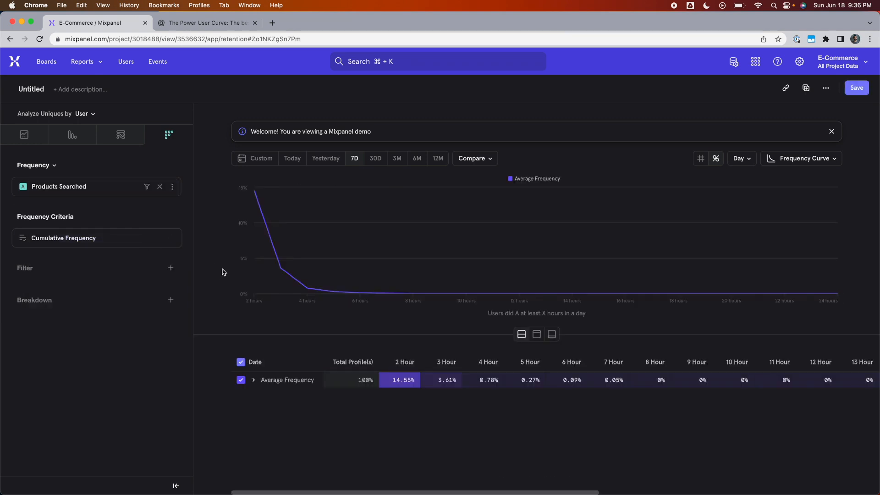
mouse_move(215, 272)
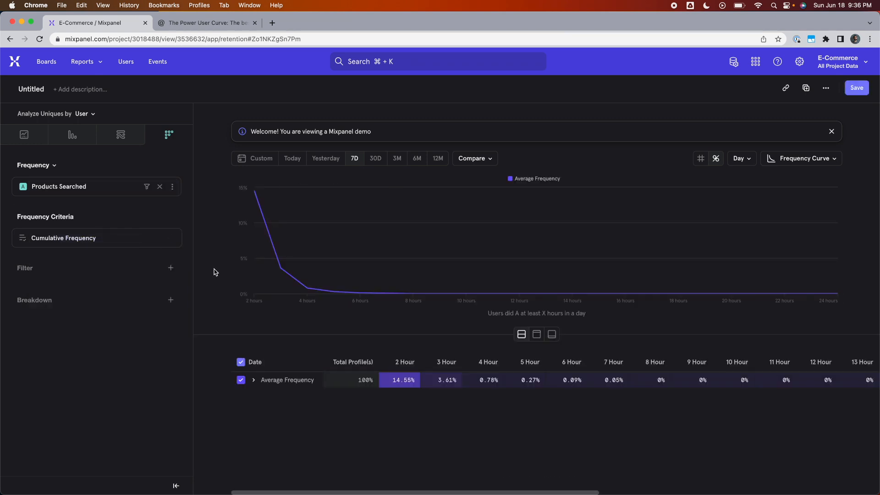
mouse_move(396, 182)
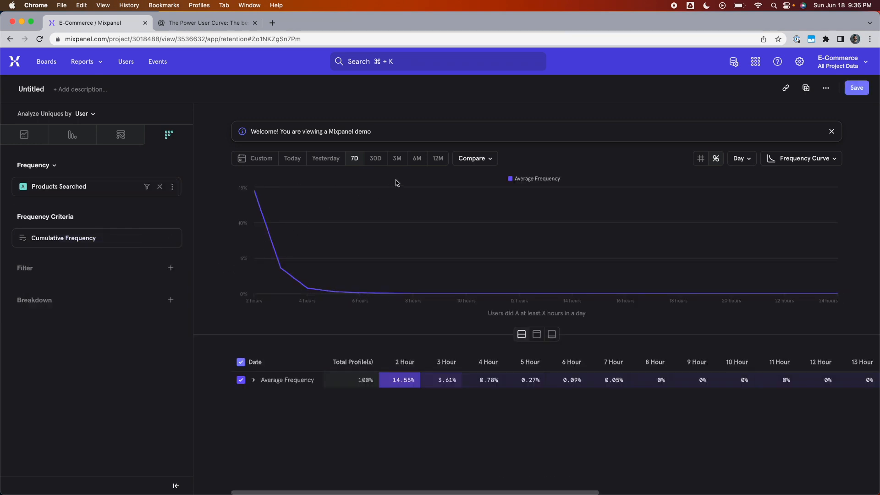
left_click(417, 158)
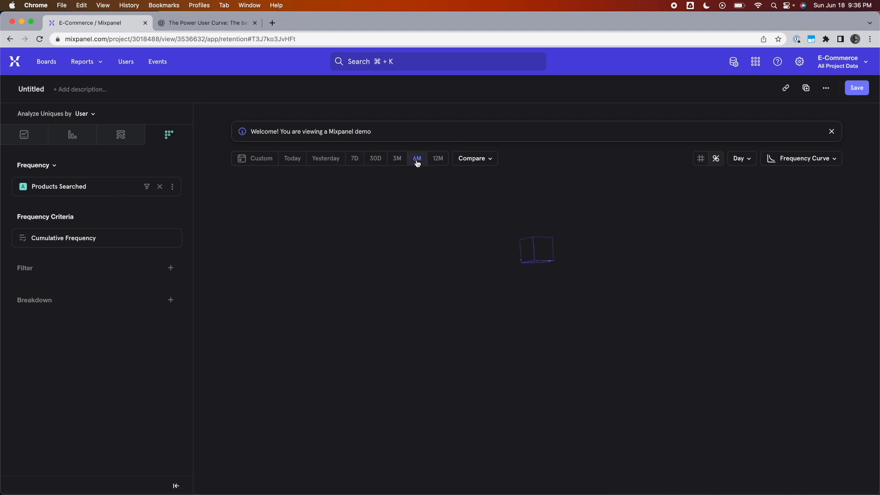
left_click(416, 158)
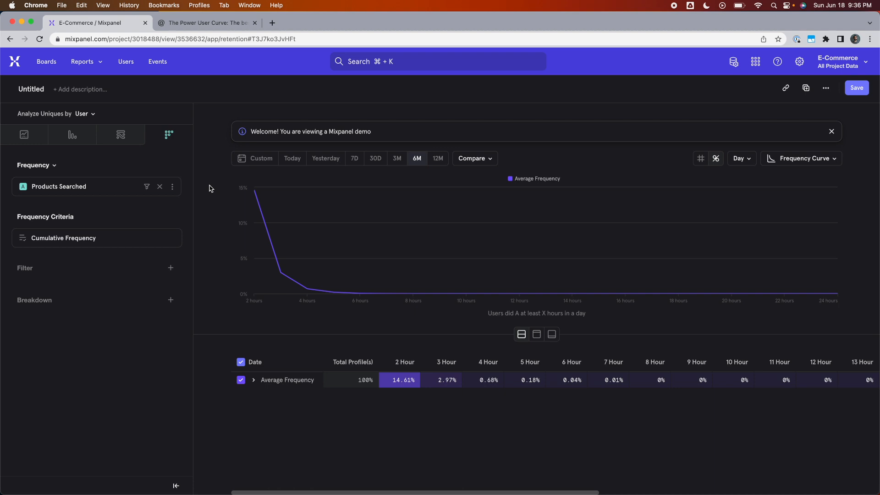
mouse_move(669, 318)
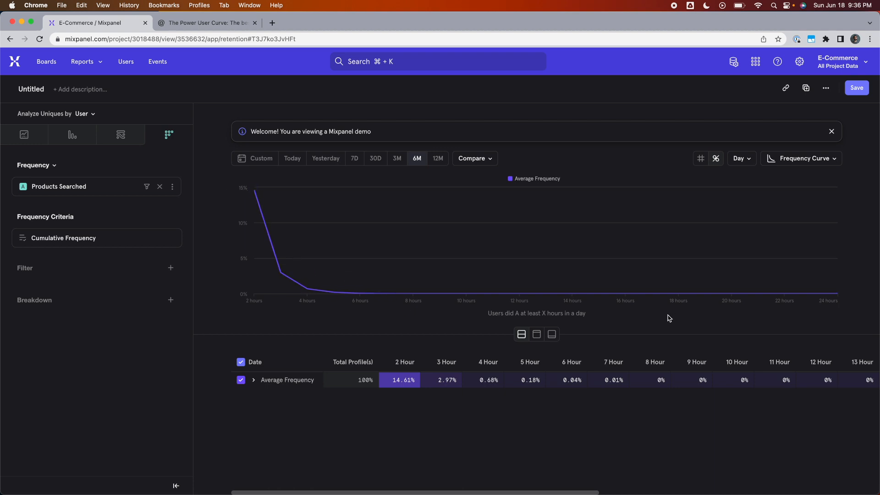
mouse_move(264, 310)
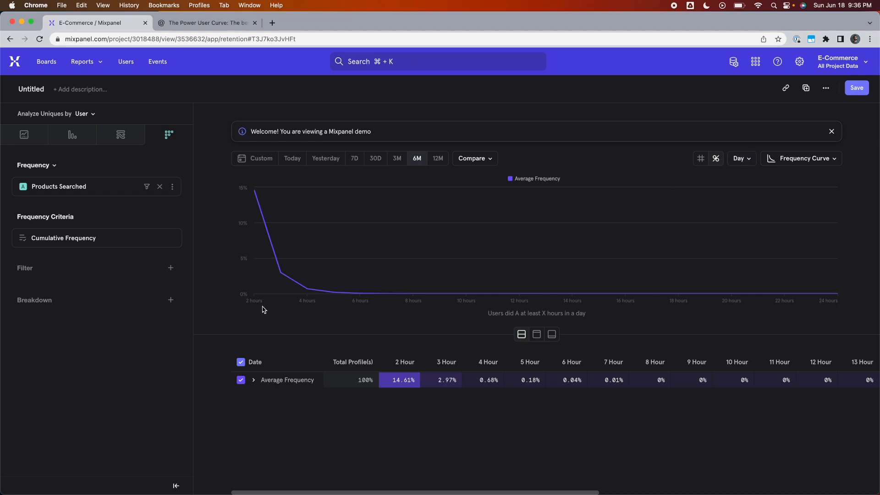
mouse_move(376, 297)
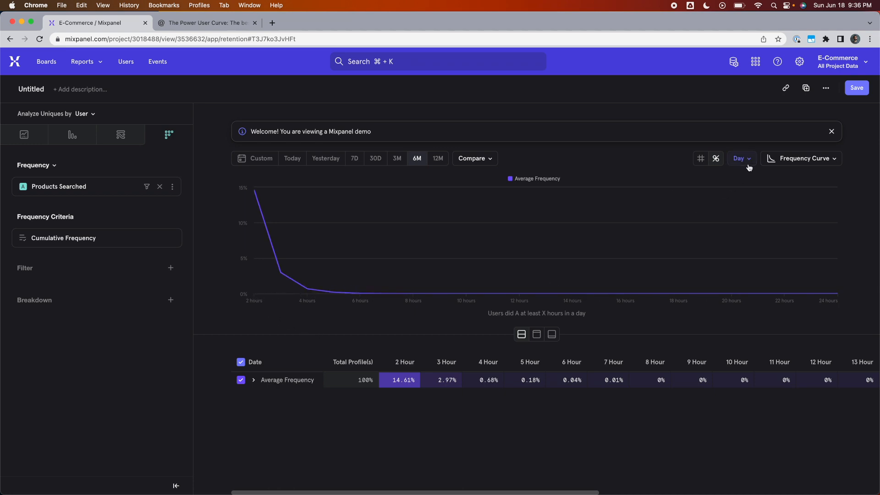
mouse_move(748, 162)
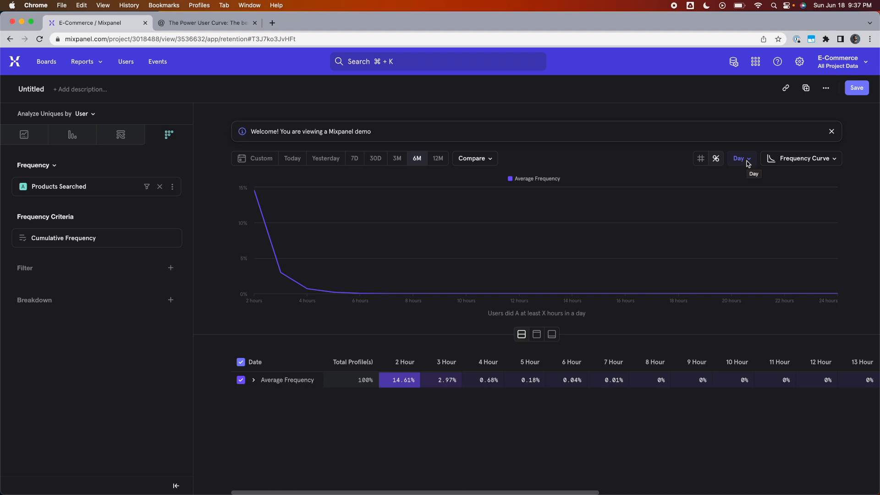
Change the frequency curve interval from Day to Month
left_click(741, 157)
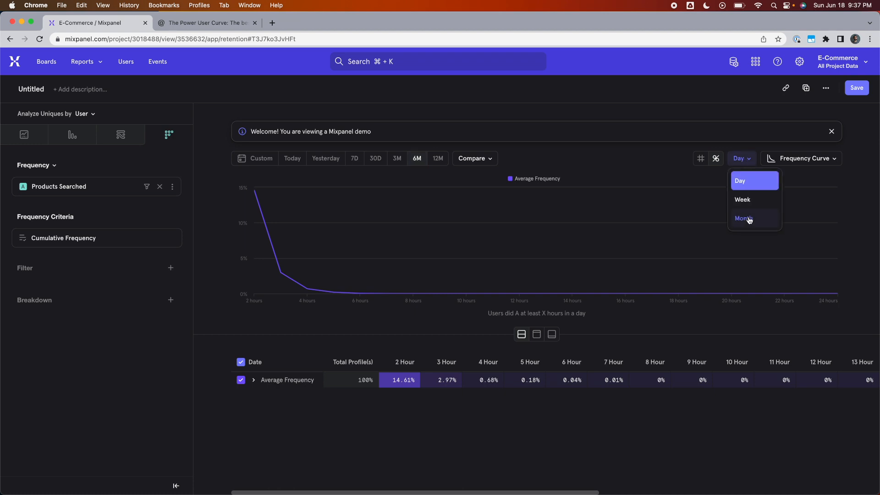
left_click(742, 218)
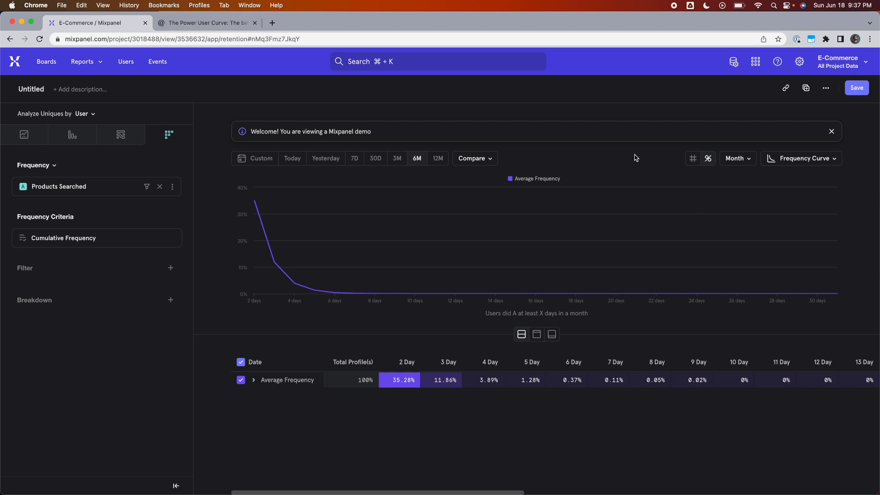
mouse_move(253, 298)
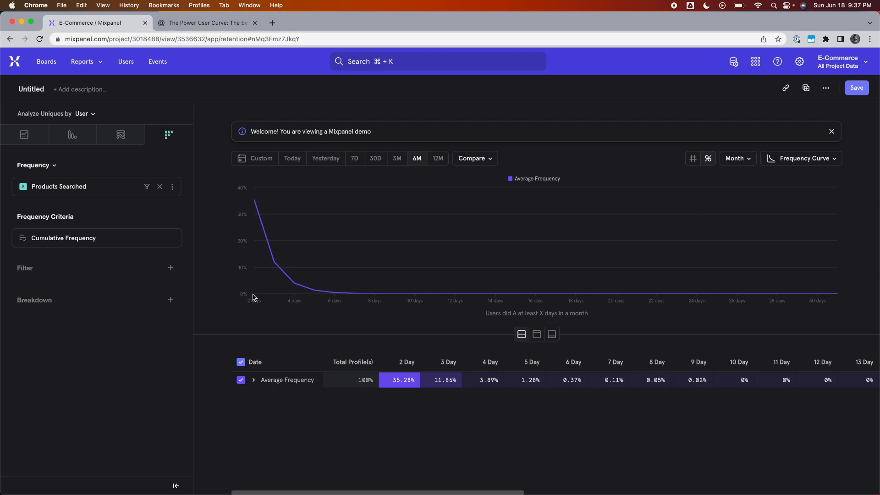
mouse_move(437, 288)
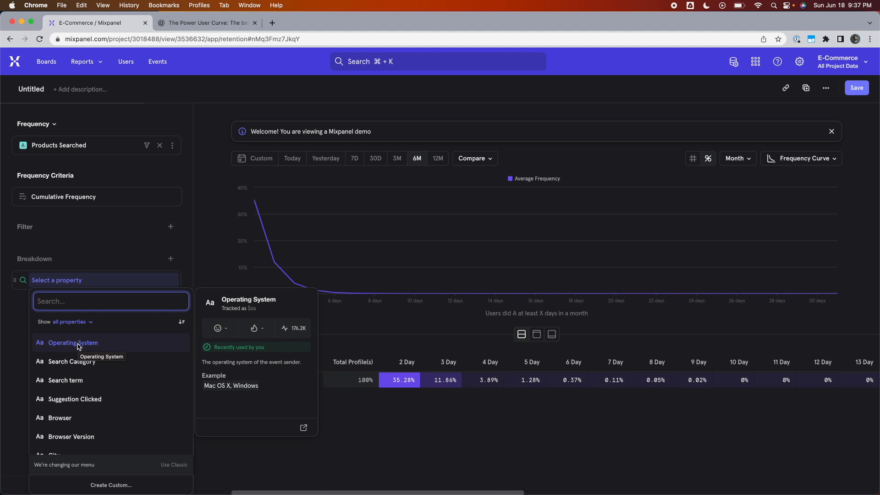
Try an Operating System breakdown and filter, then remove both
left_click(72, 343)
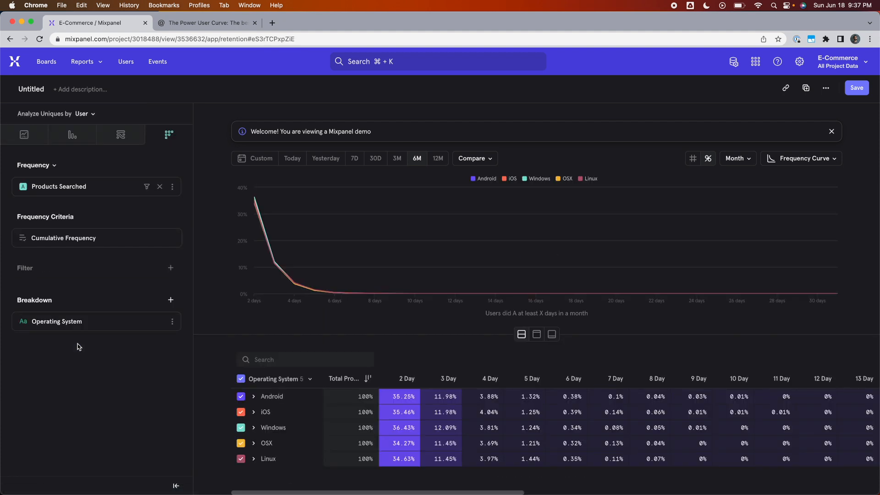
mouse_move(75, 344)
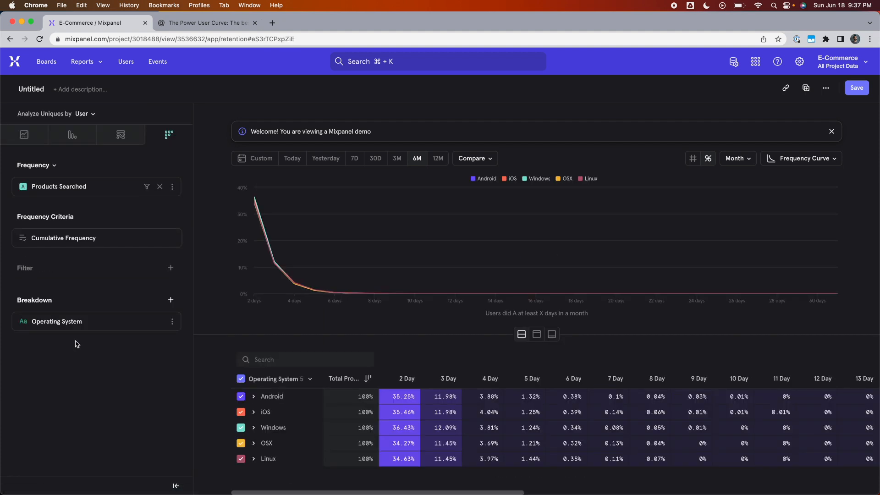
mouse_move(63, 338)
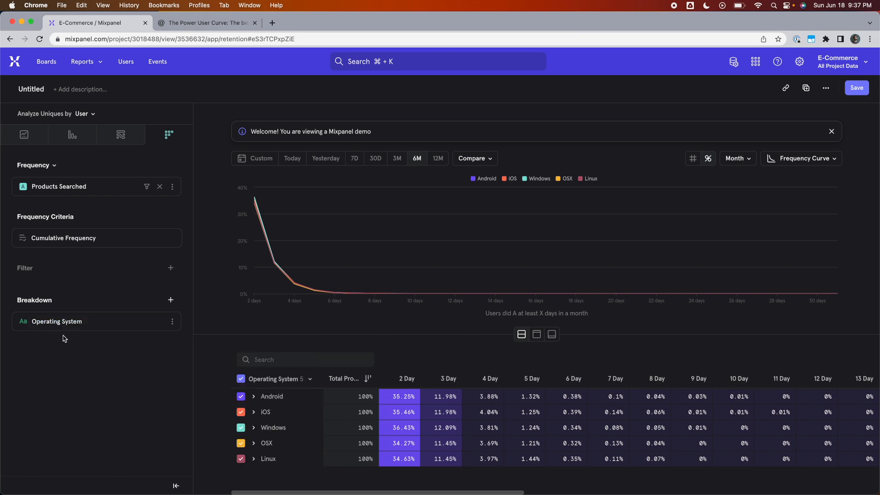
mouse_move(45, 335)
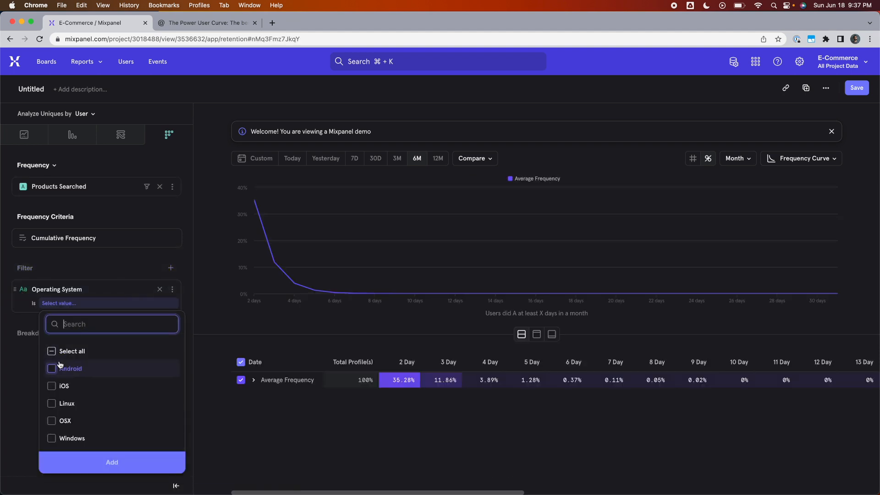
left_click(111, 462)
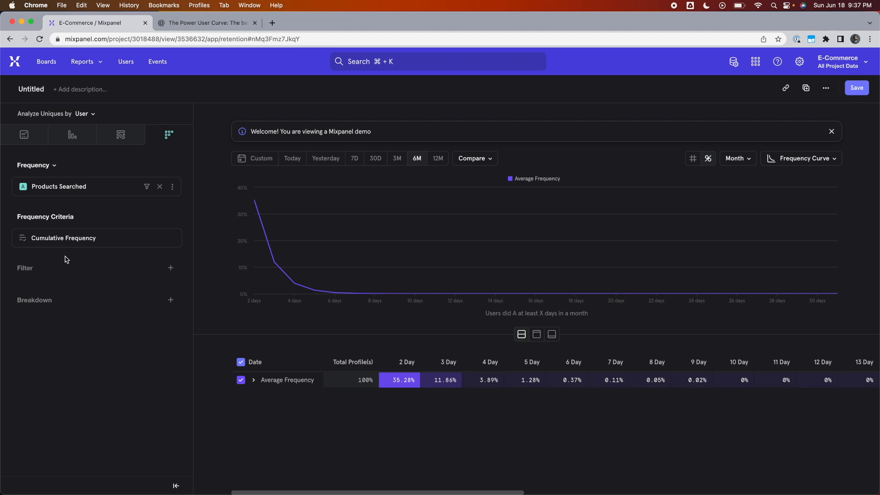
left_click(96, 237)
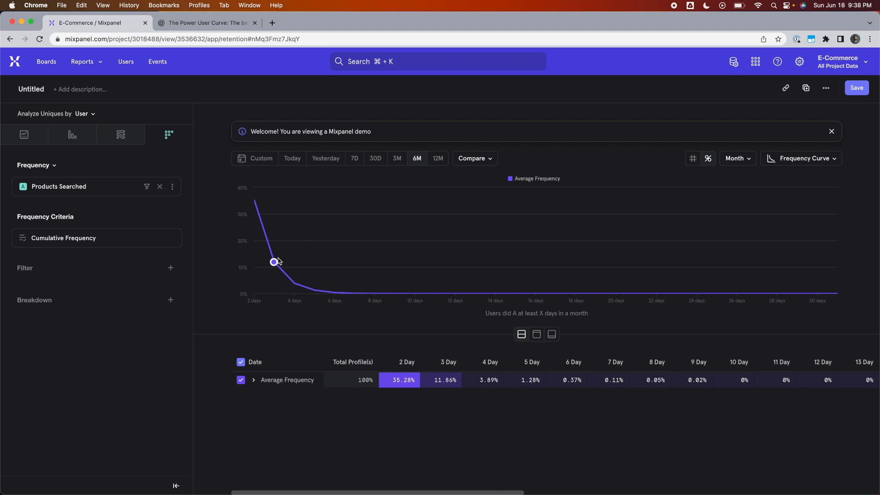
mouse_move(142, 346)
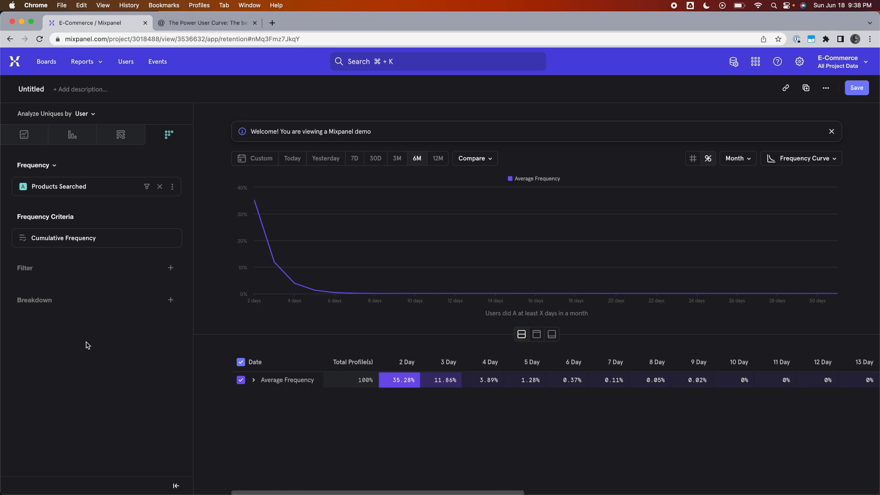
mouse_move(63, 237)
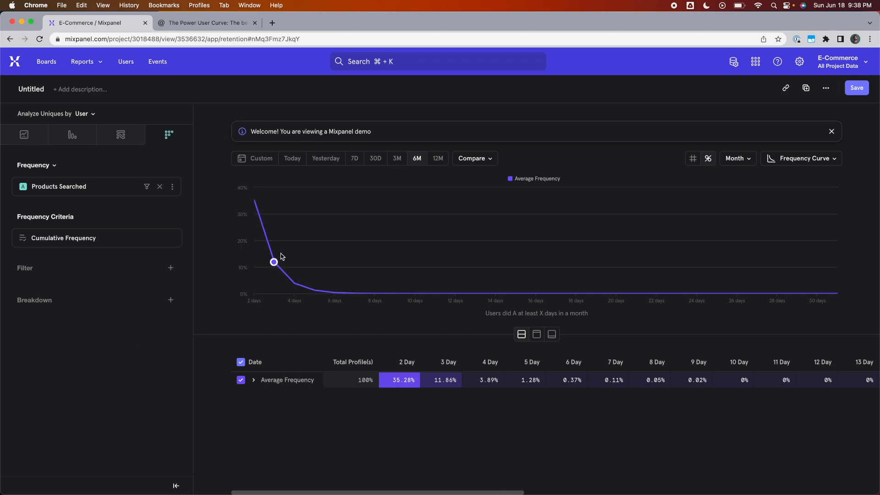
mouse_move(336, 440)
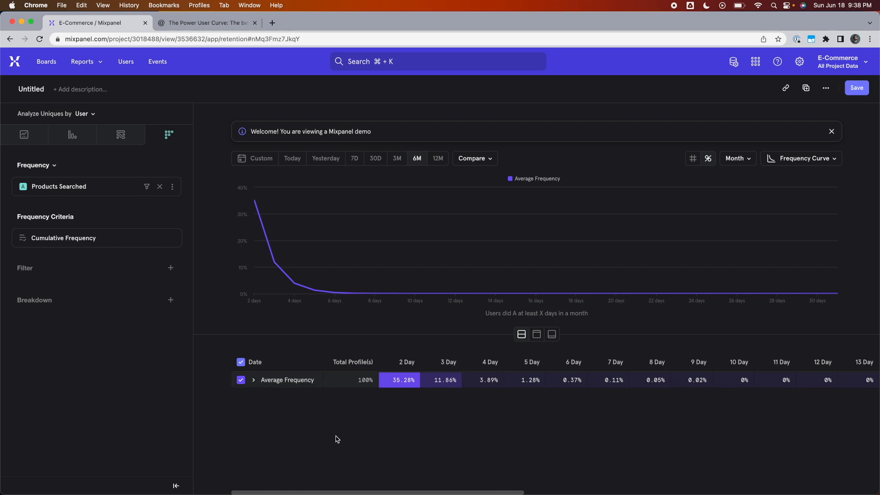
mouse_move(94, 230)
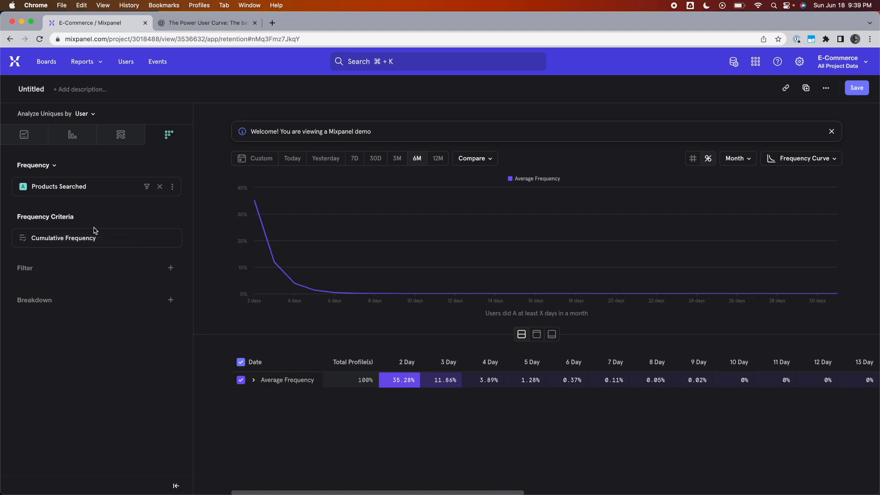
Set the Frequency Criteria to Non-cumulative Frequency
left_click(95, 238)
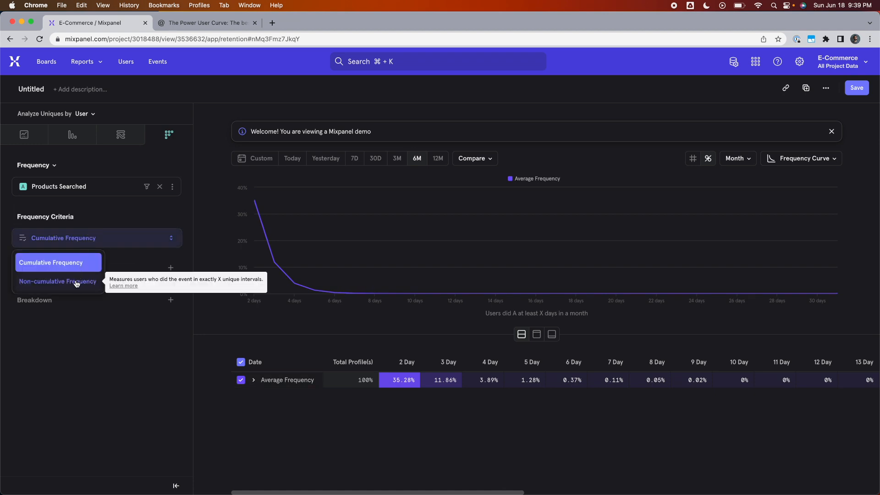
mouse_move(57, 281)
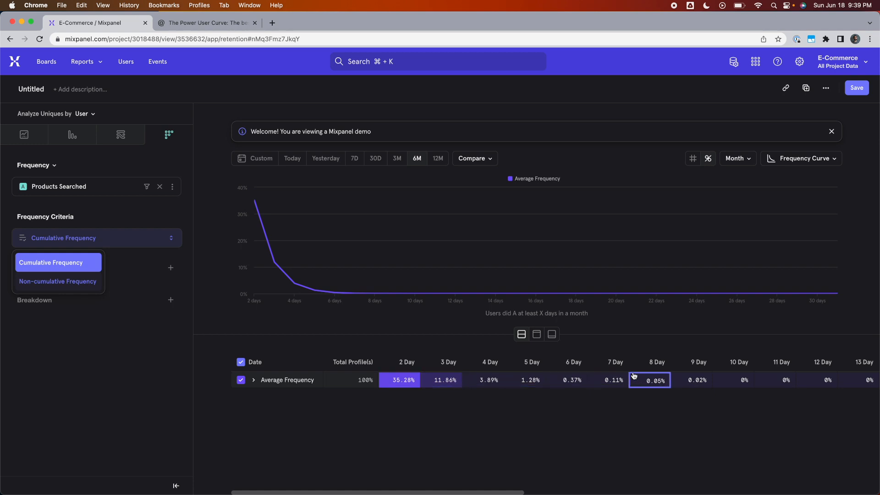
mouse_move(56, 281)
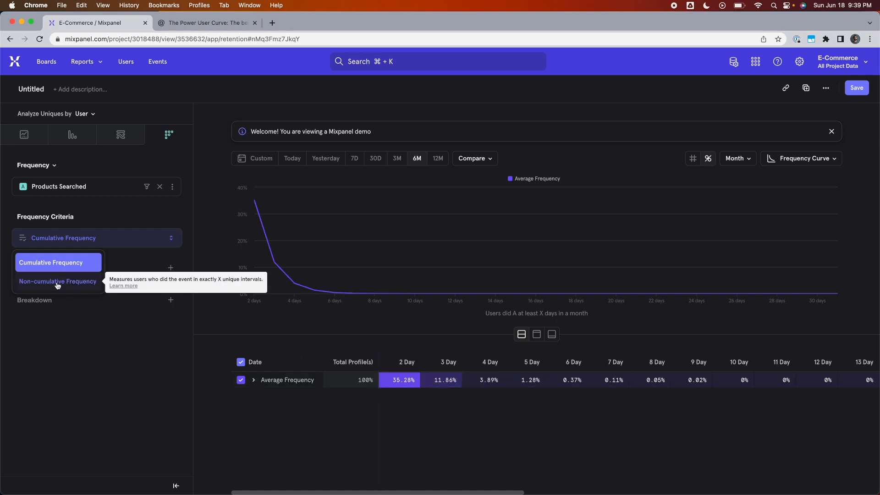
left_click(57, 281)
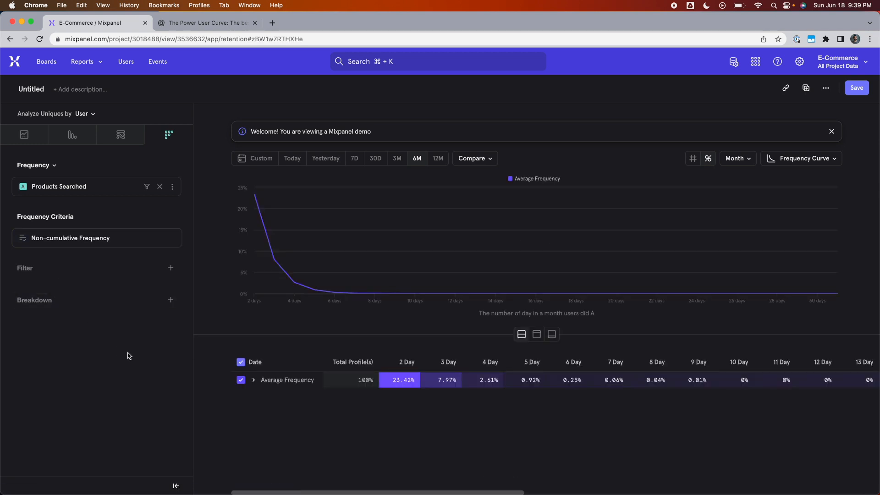
mouse_move(145, 370)
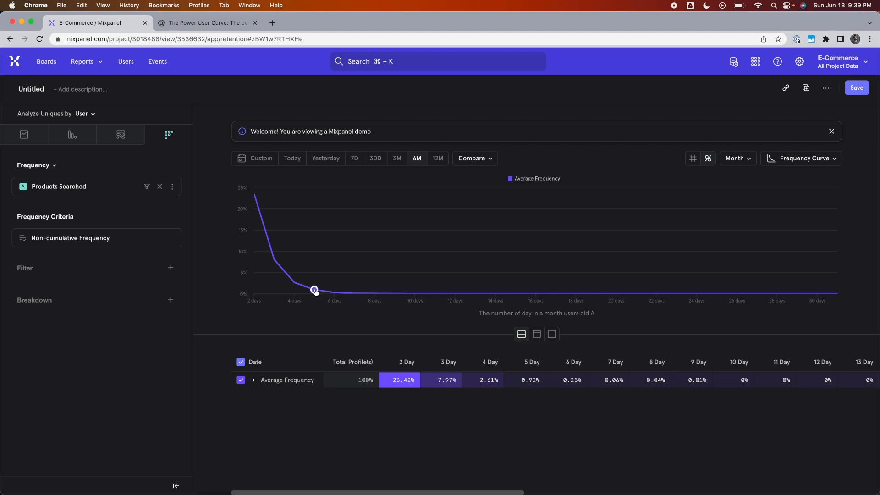
mouse_move(337, 327)
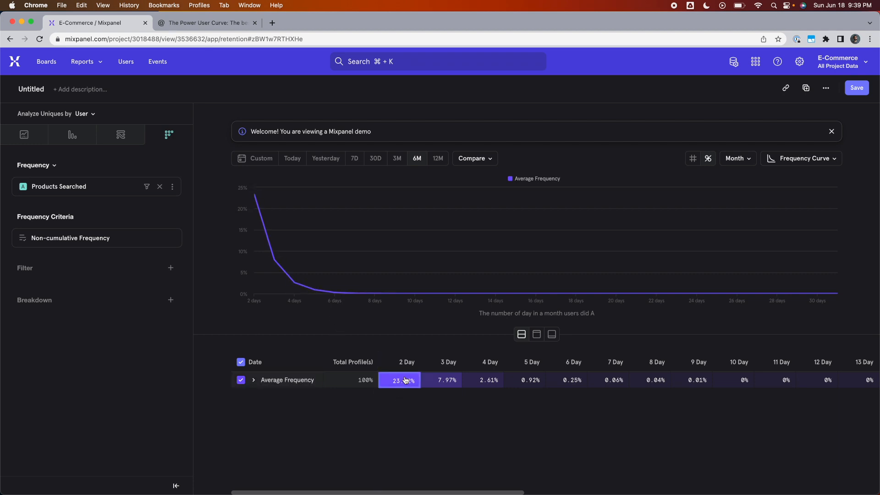
mouse_move(384, 426)
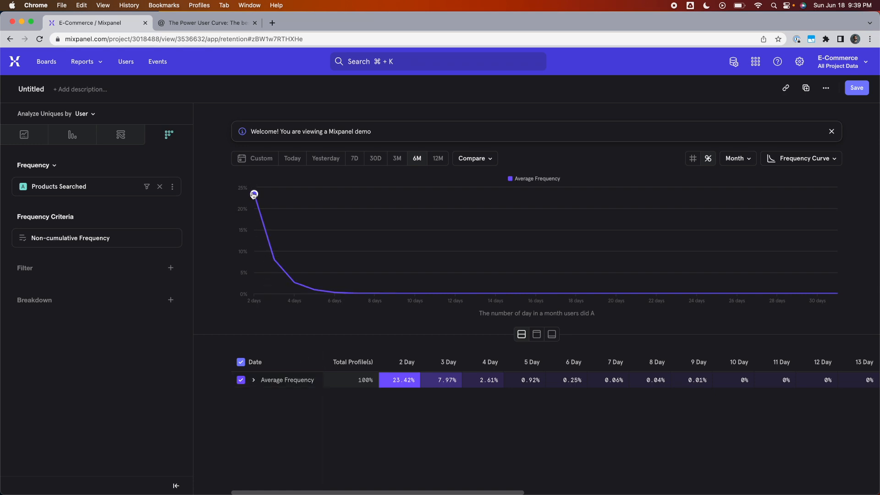
mouse_move(81, 238)
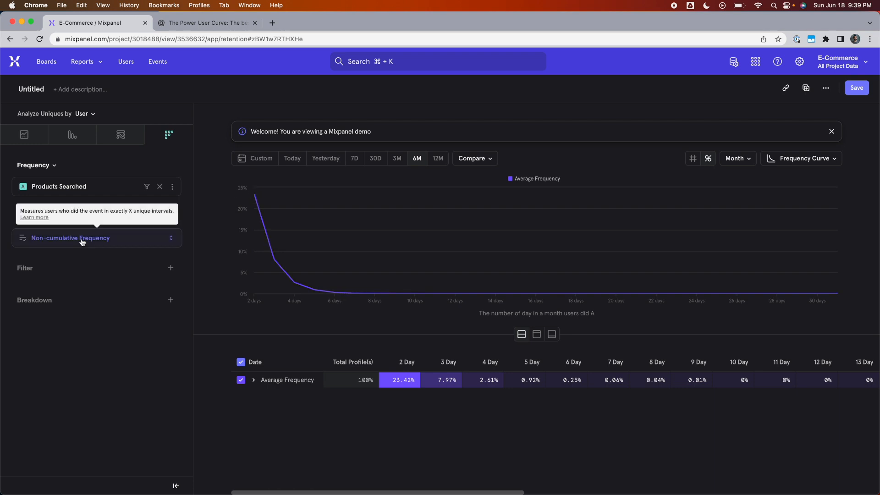
Set the Frequency Criteria back to Cumulative Frequency
left_click(96, 238)
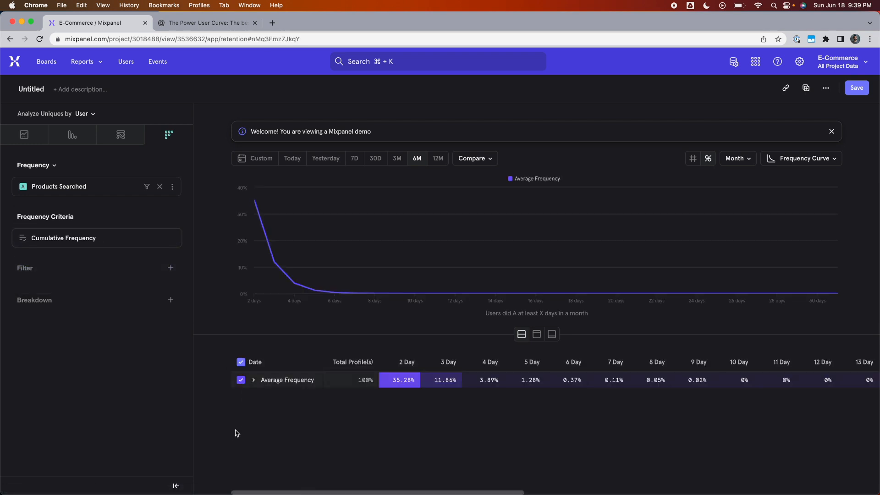
mouse_move(270, 436)
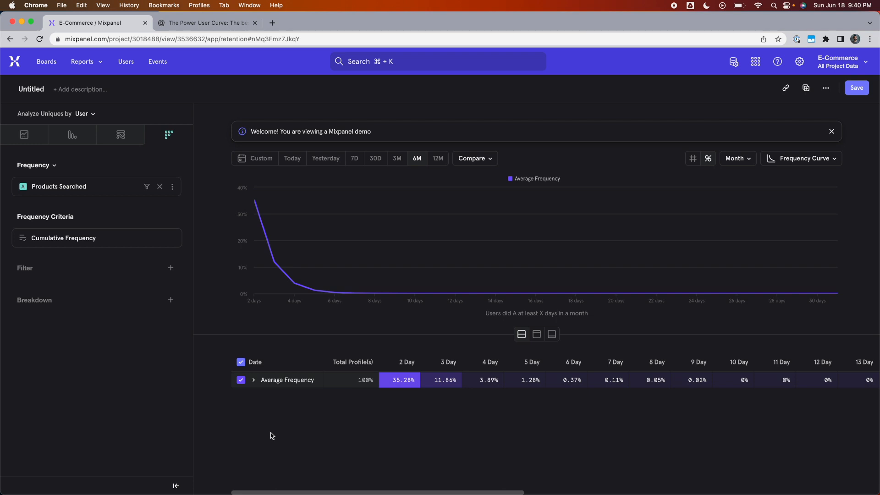
mouse_move(286, 448)
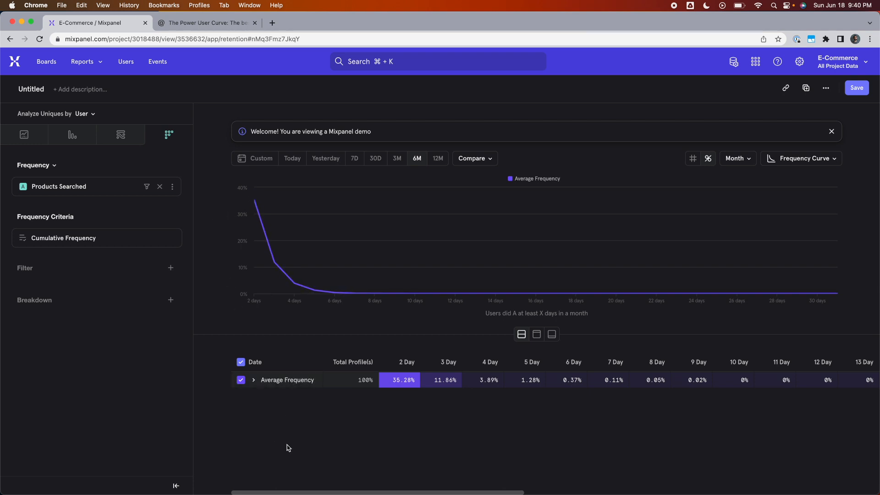
mouse_move(286, 457)
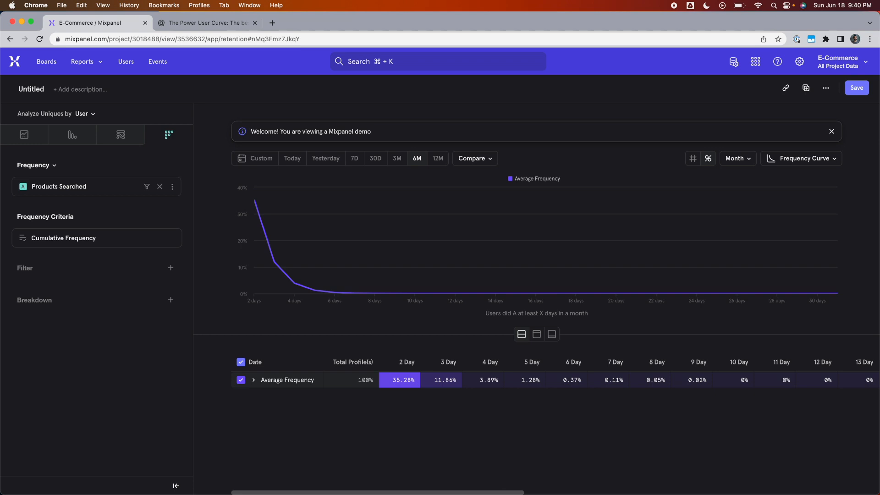
mouse_move(806, 158)
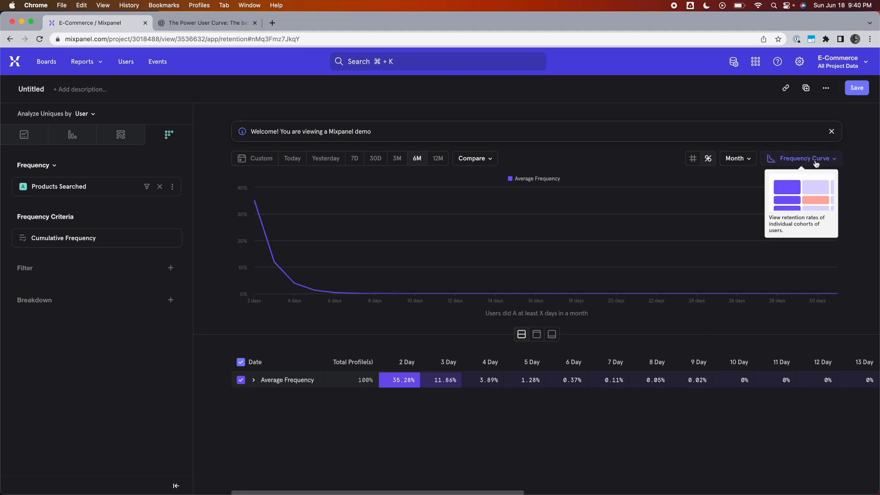
Switch to the Frequency Trends view with a 3 Day threshold
left_click(804, 159)
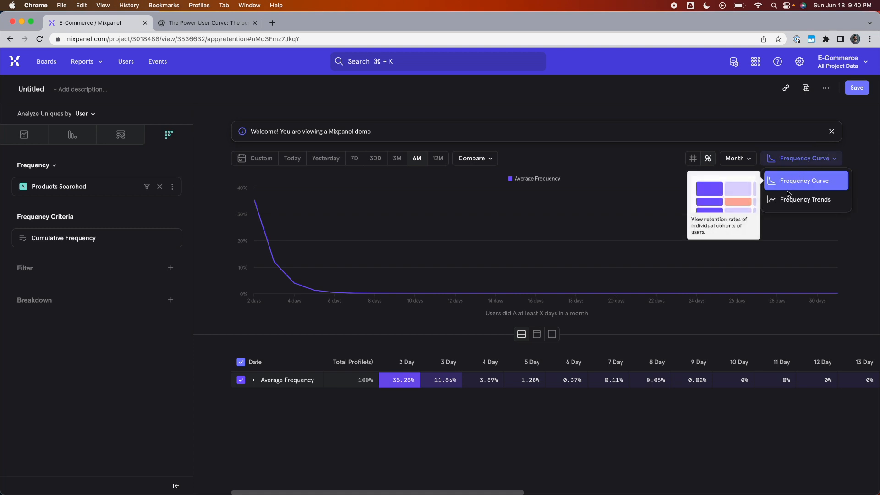
left_click(803, 199)
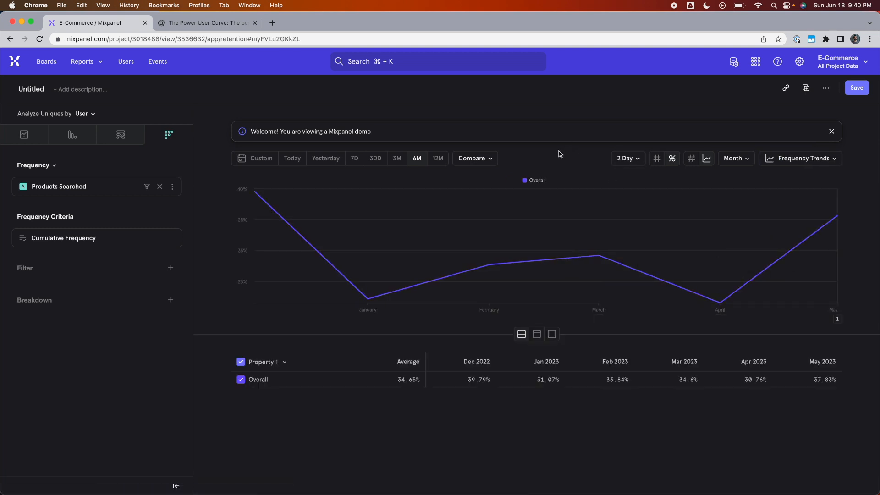
mouse_move(422, 192)
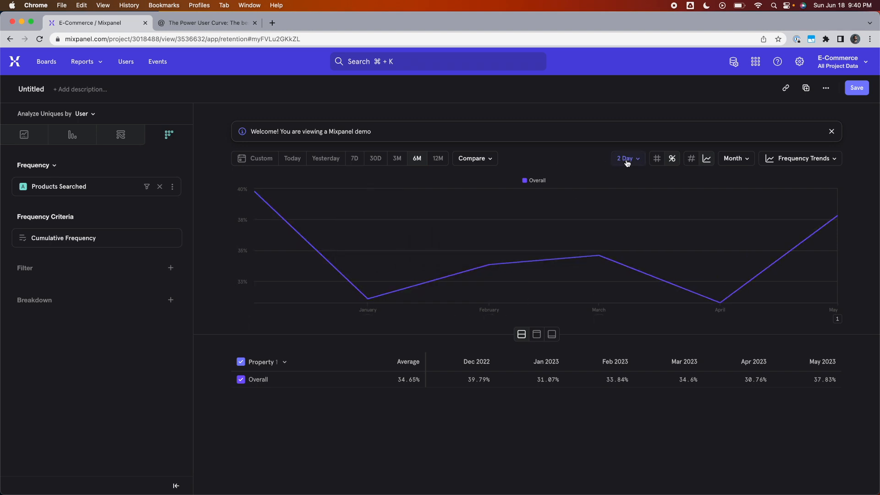
mouse_move(627, 161)
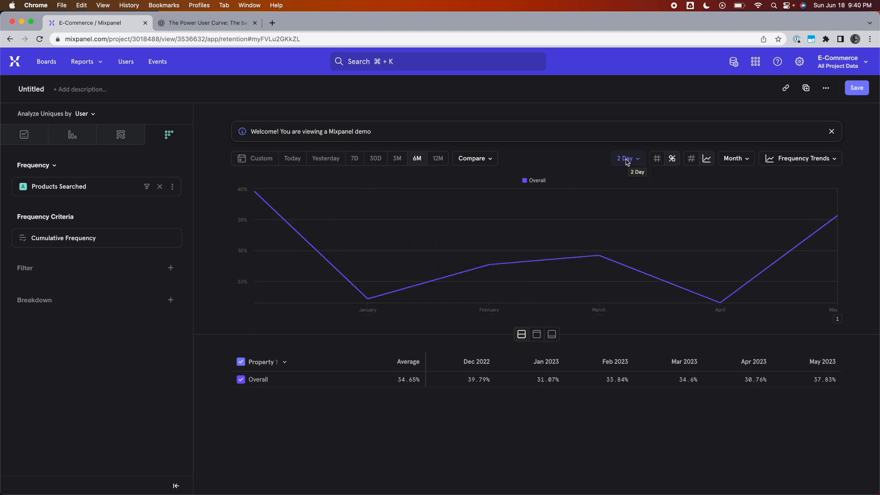
left_click(627, 158)
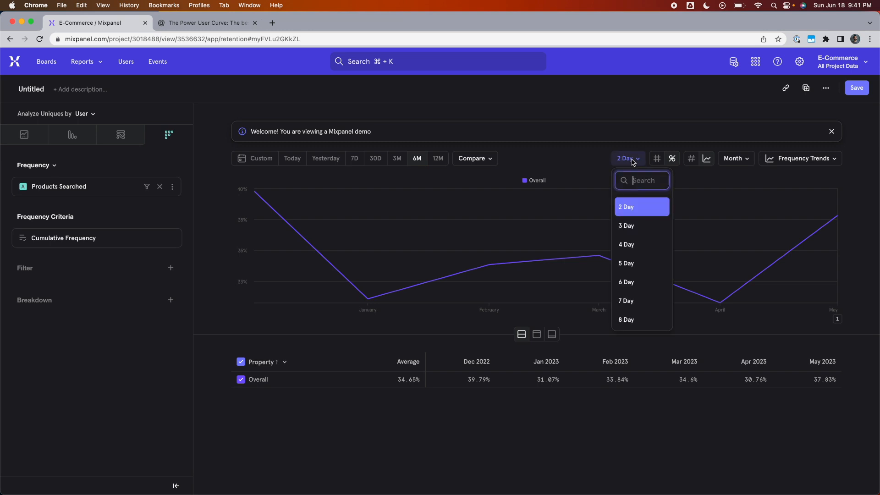
scroll("down", 3)
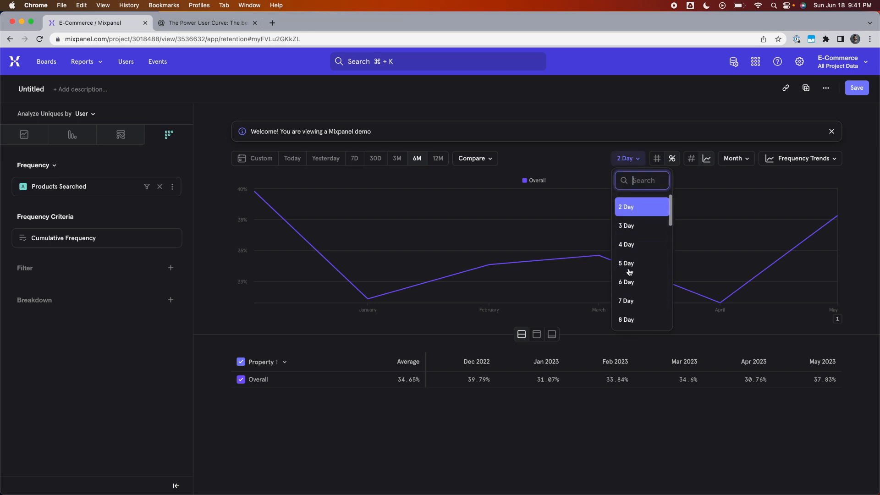
left_click(626, 226)
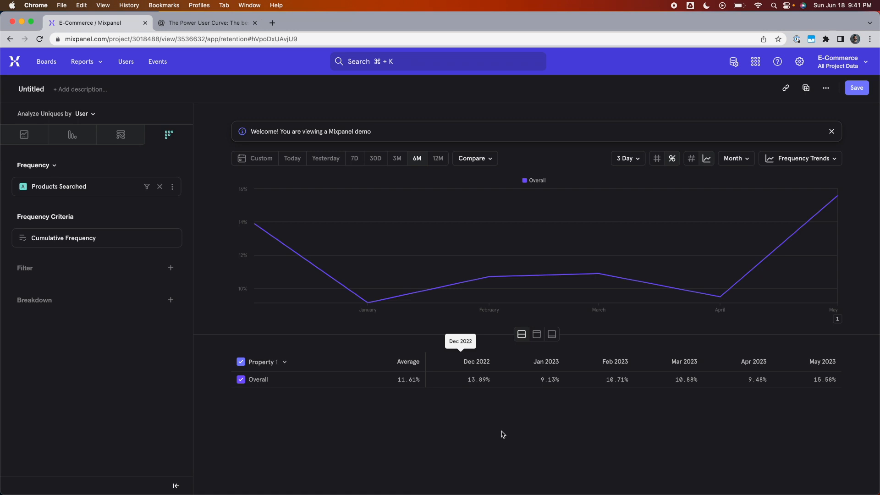
mouse_move(291, 249)
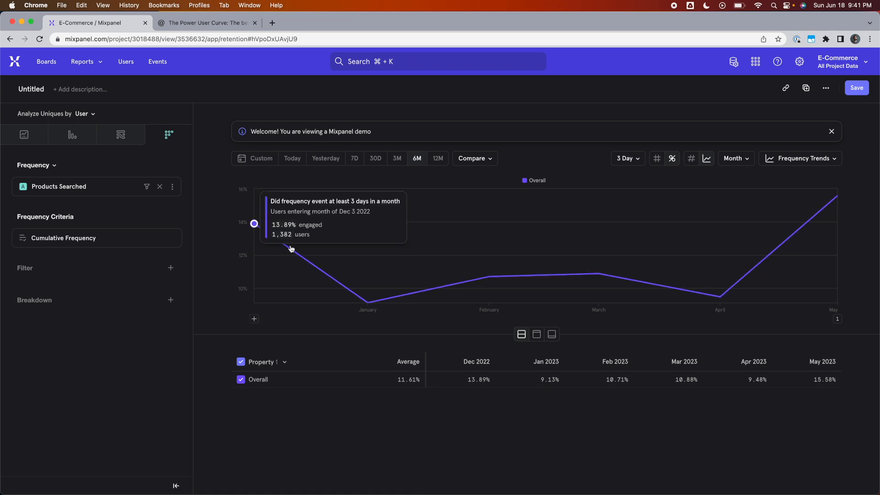
mouse_move(612, 175)
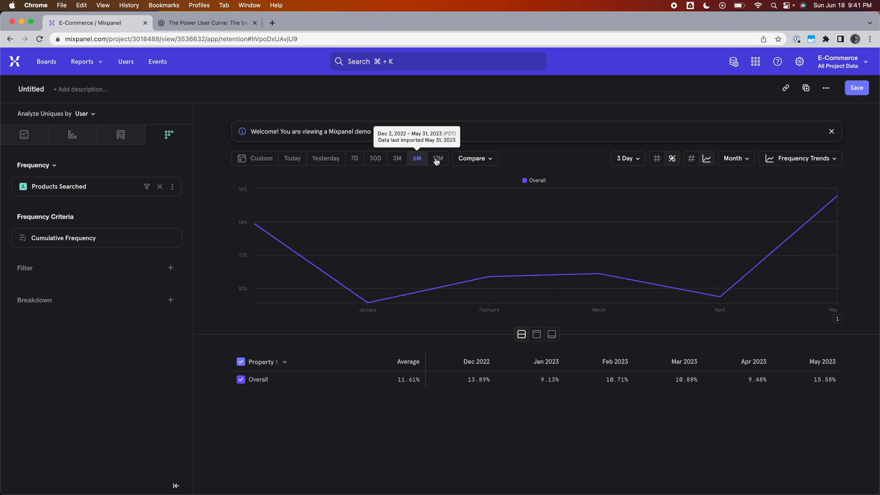
Set the Frequency Trends date range to 12 months, June 2022 through May 2023
left_click(438, 159)
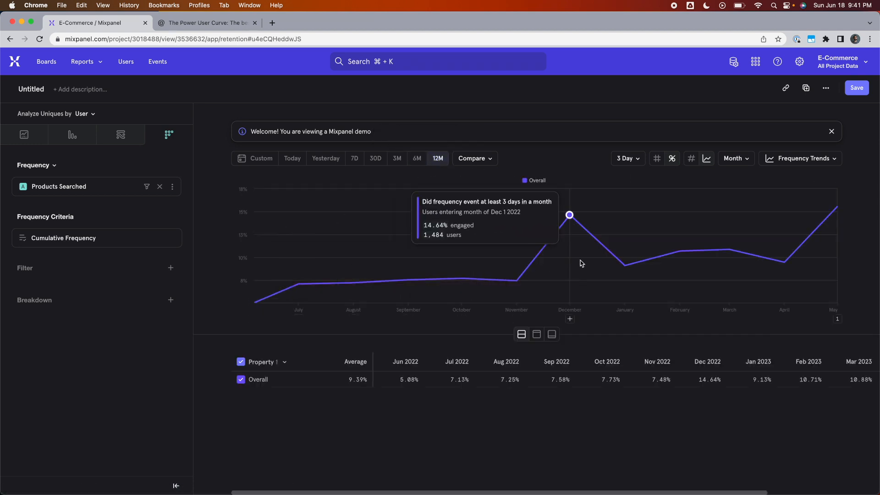
mouse_move(589, 297)
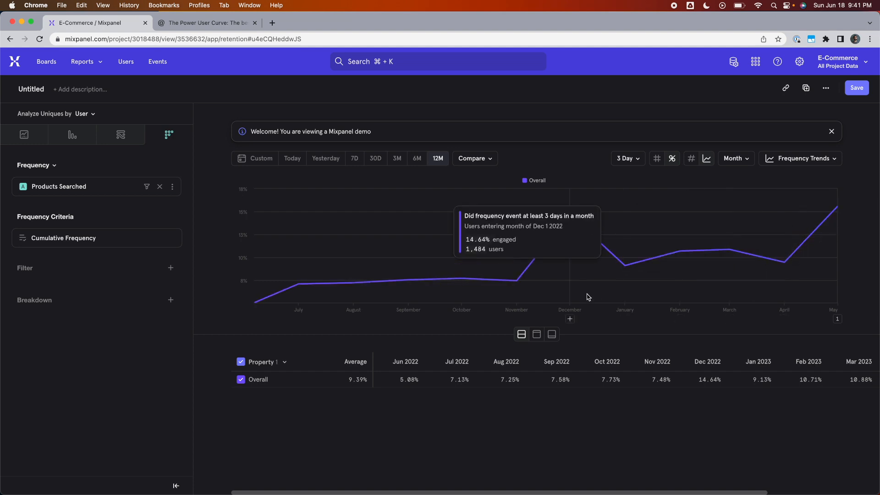
mouse_move(228, 262)
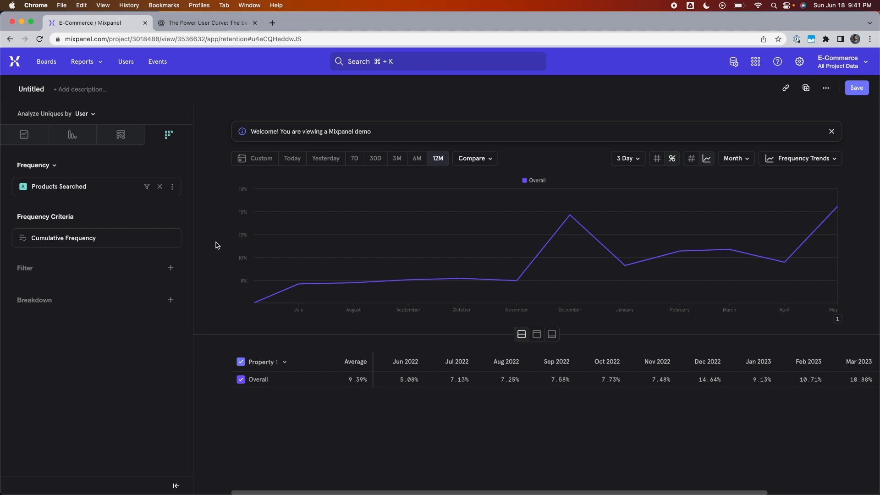
left_click(625, 158)
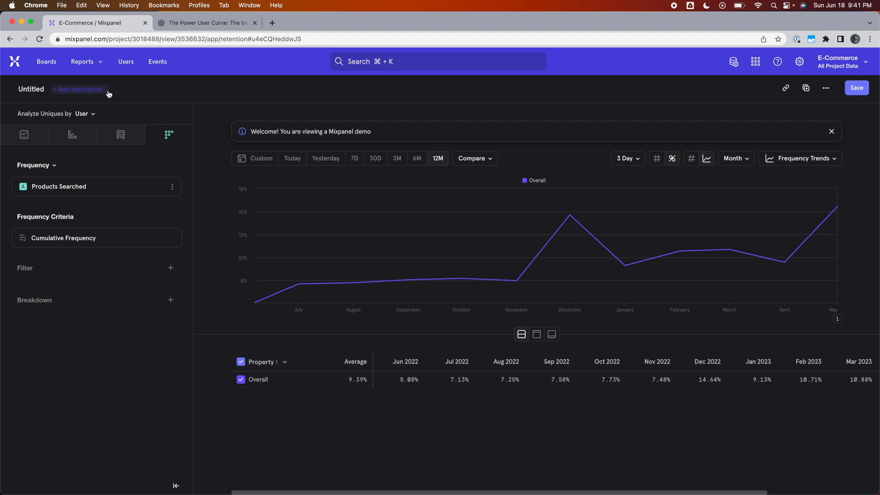
left_click(33, 165)
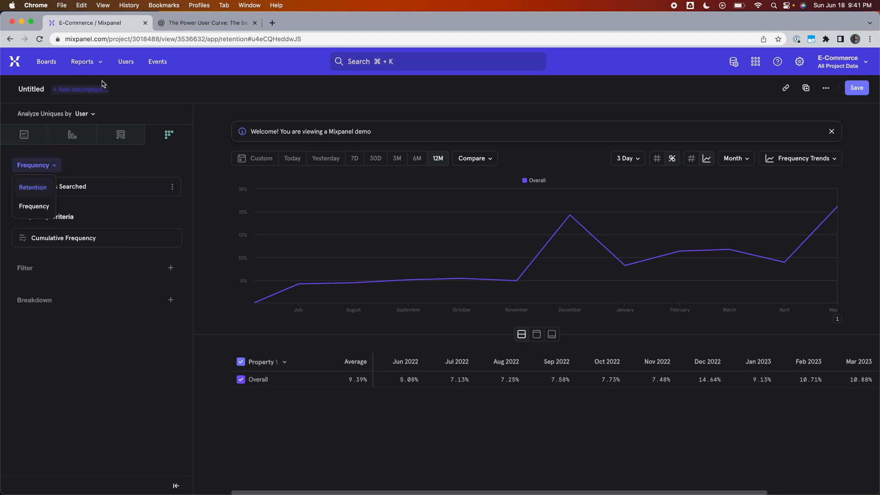
Start another new Retention report and switch it to Frequency analysis
left_click(82, 61)
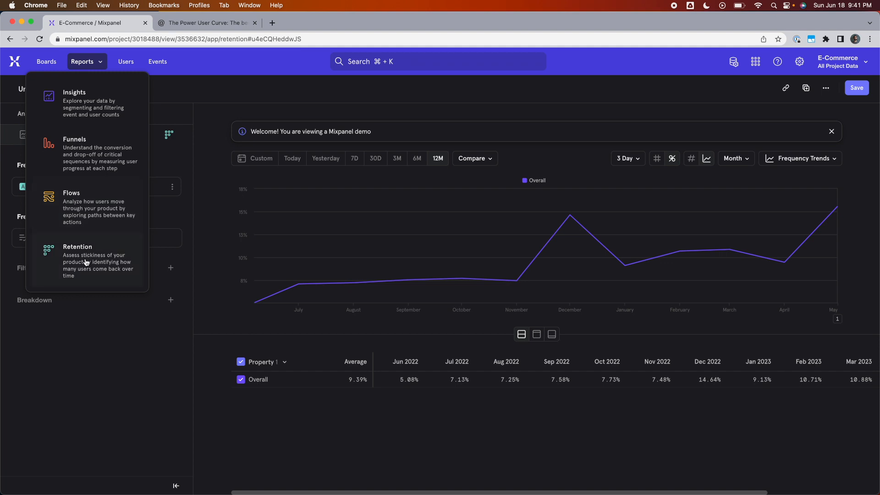
left_click(77, 260)
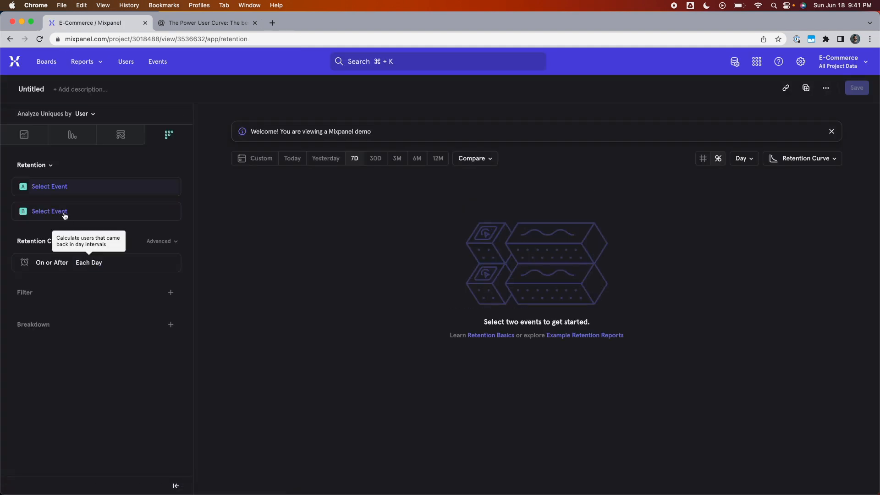
left_click(30, 165)
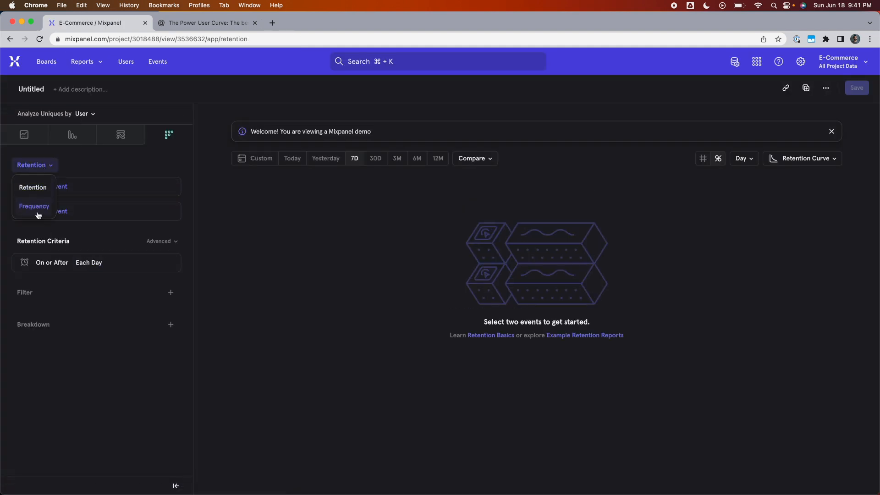
left_click(34, 206)
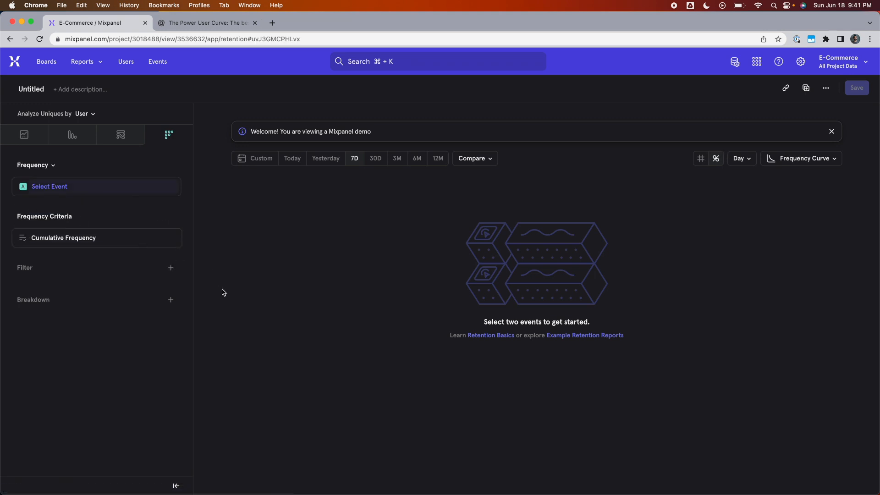
mouse_move(225, 305)
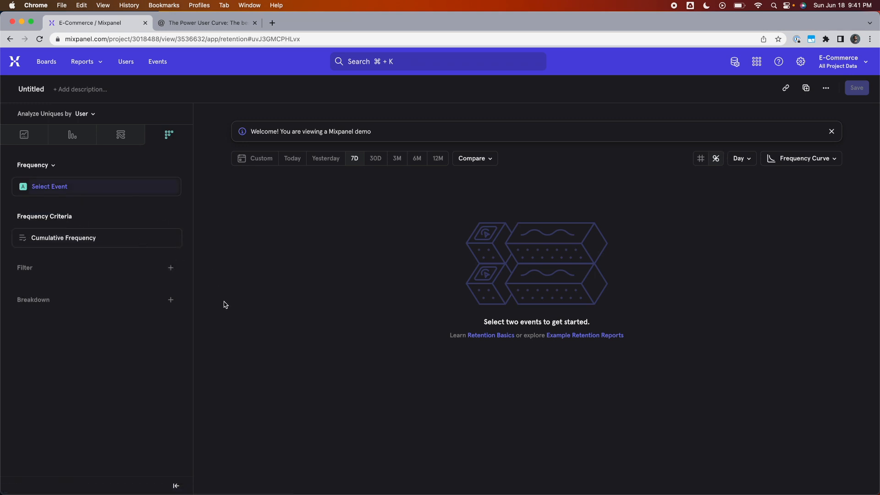
Set the frequency curve interval to Week
left_click(741, 157)
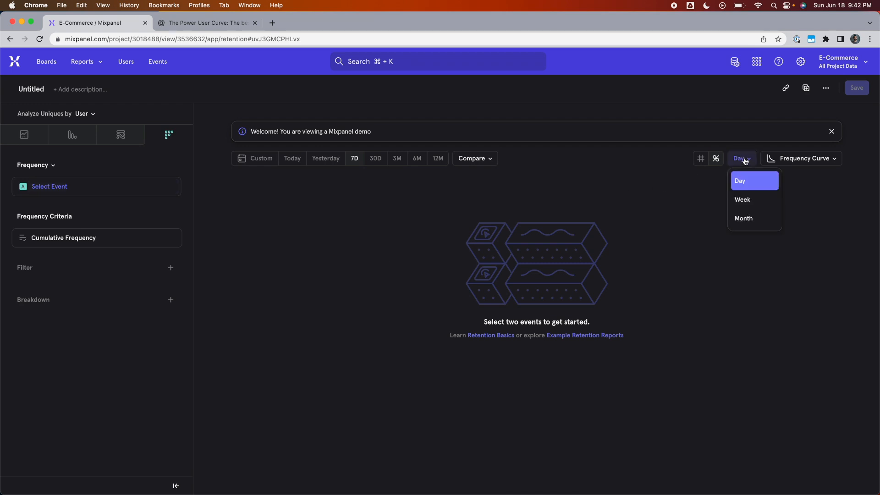
left_click(743, 218)
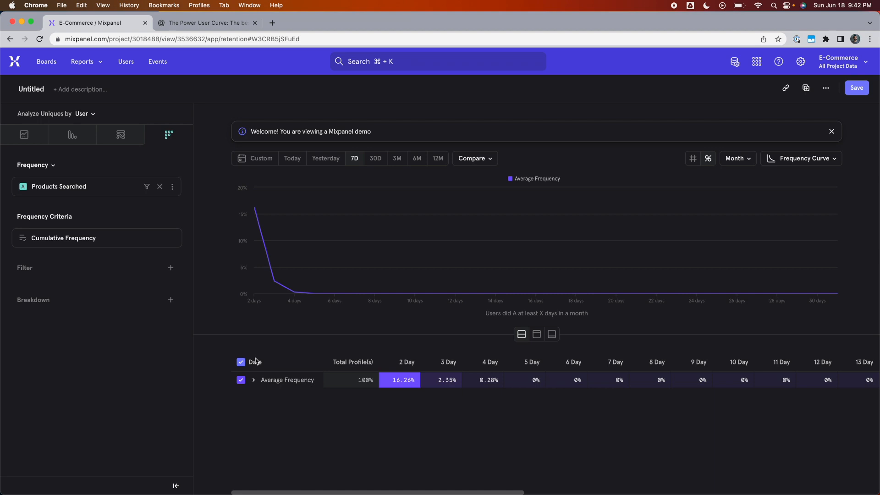
left_click(738, 157)
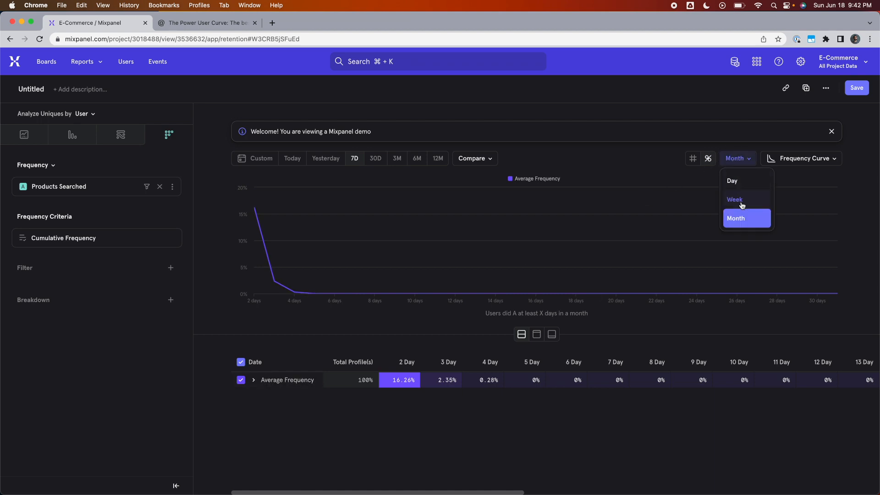
left_click(734, 199)
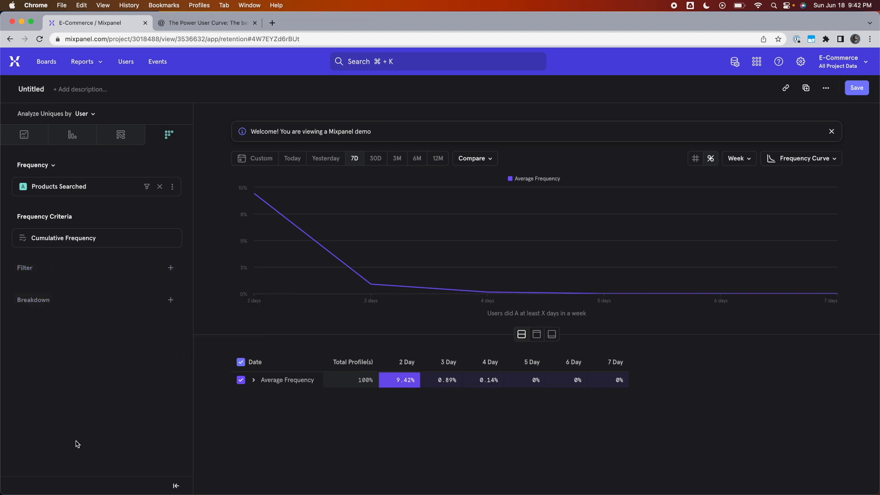
mouse_move(101, 386)
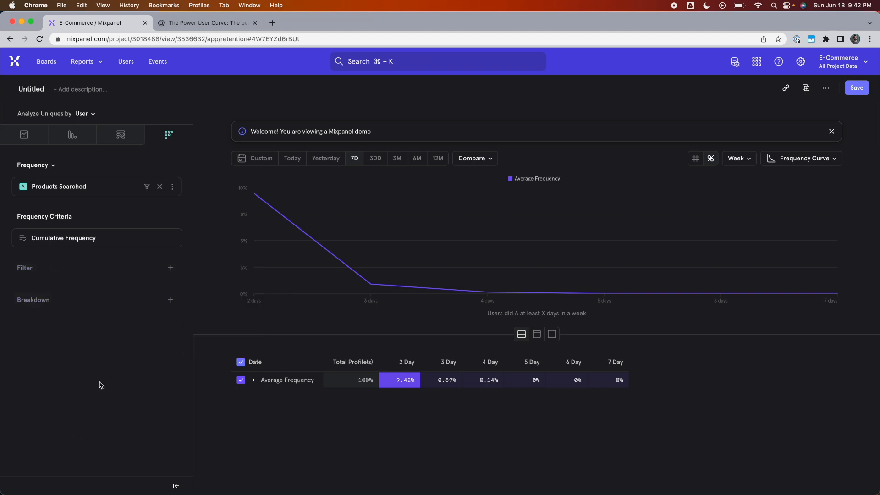